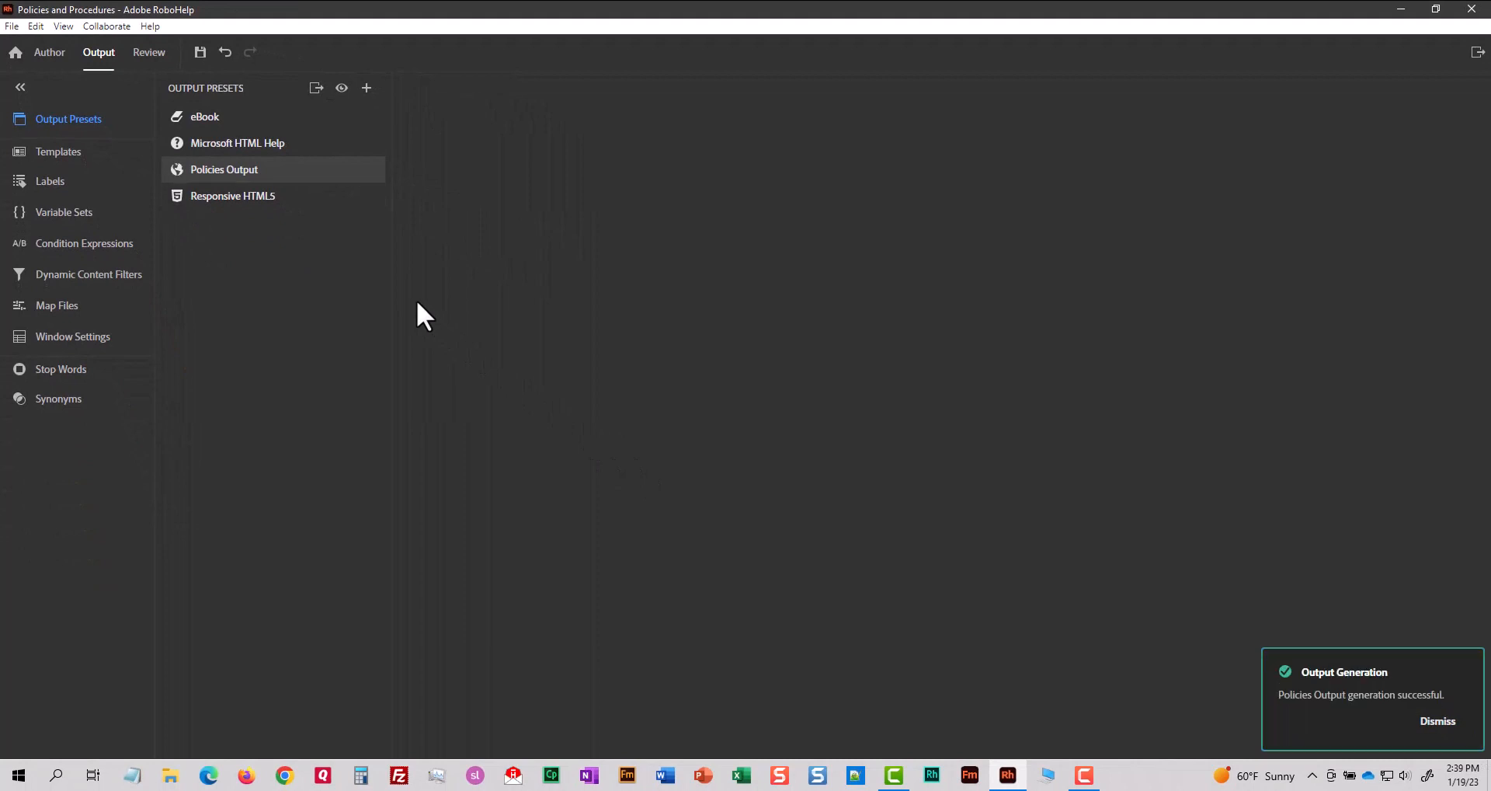
- Open the context menu of the Policies Output preset in Output Presets
{"action": "right_click", "coordinate": [224, 168]}
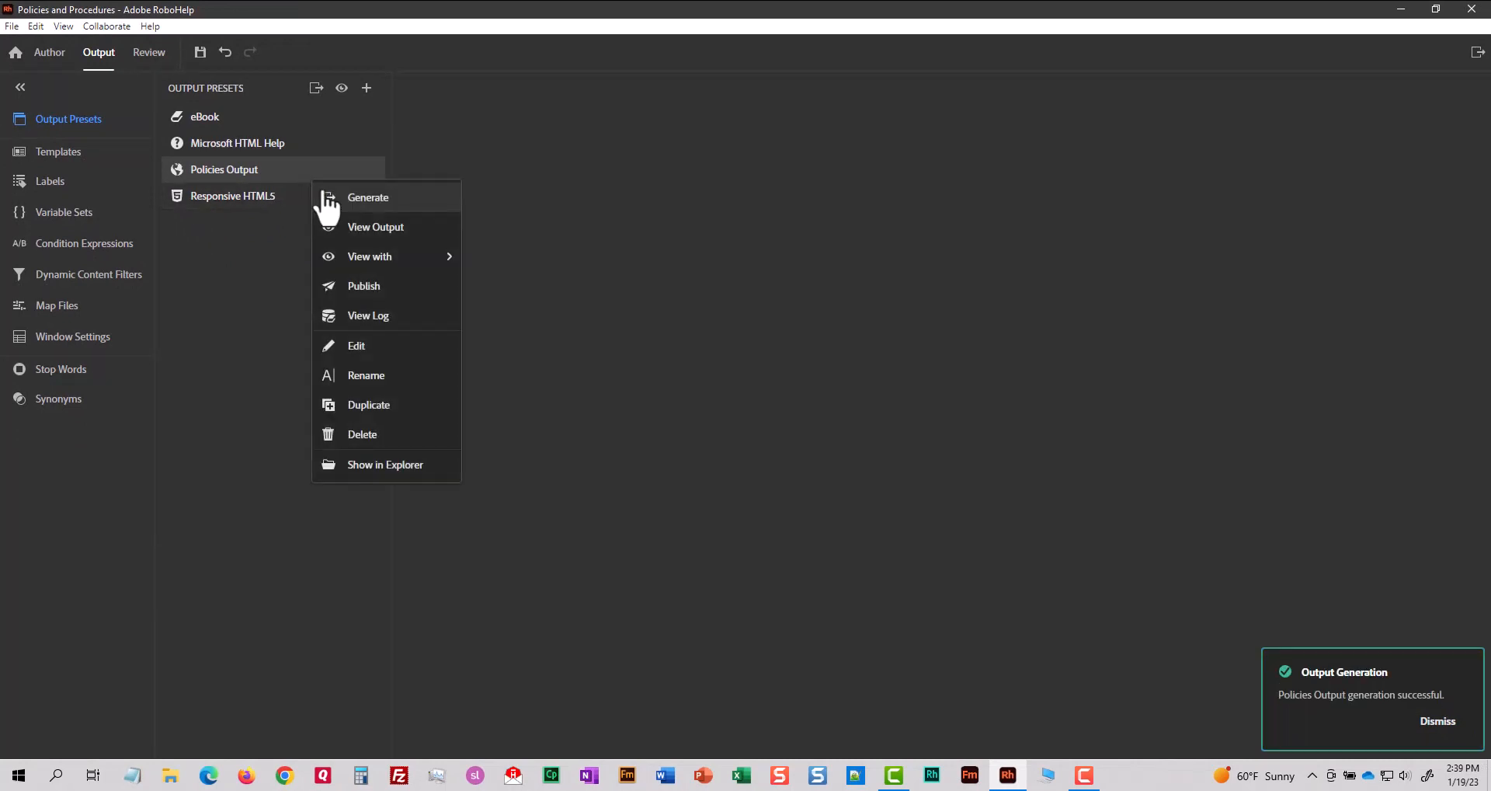
- View the generated site and search it for 'Do I get administrative leave?'
{"action": "left_click", "coordinate": [374, 227]}
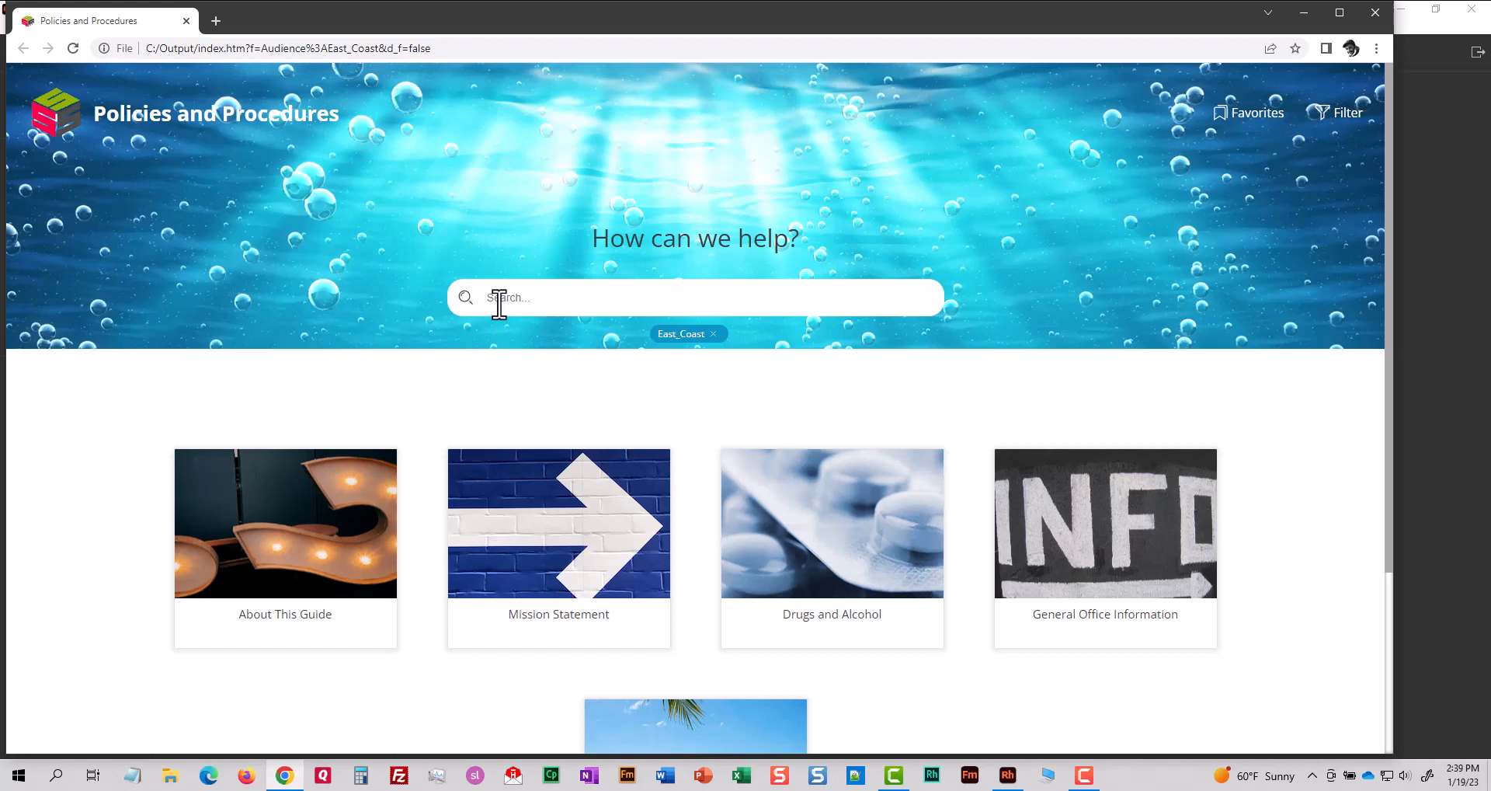
{"action": "type", "text": "Do I get administrative leave?"}
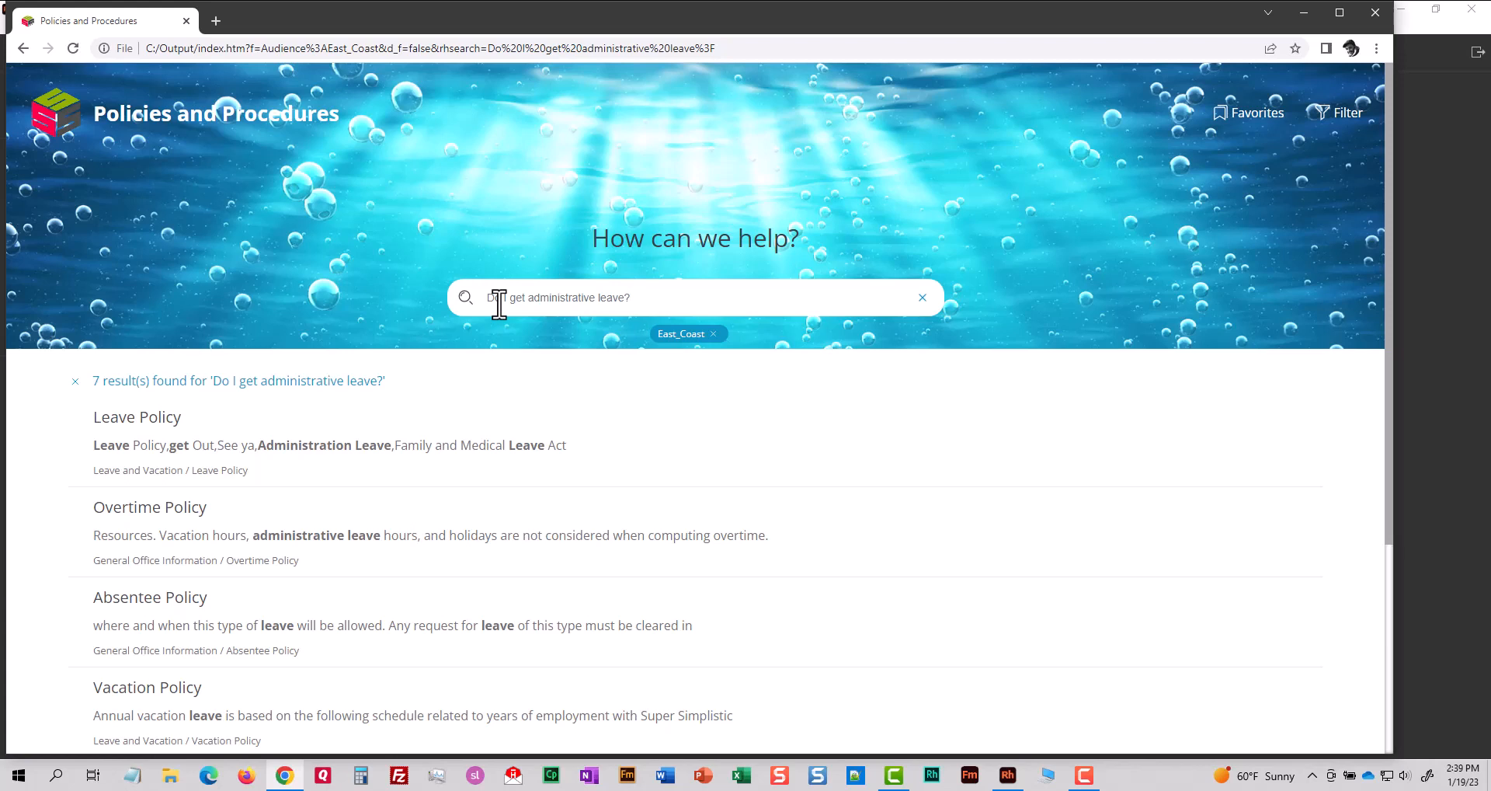
{"action": "mouse_move", "coordinate": [595, 360]}
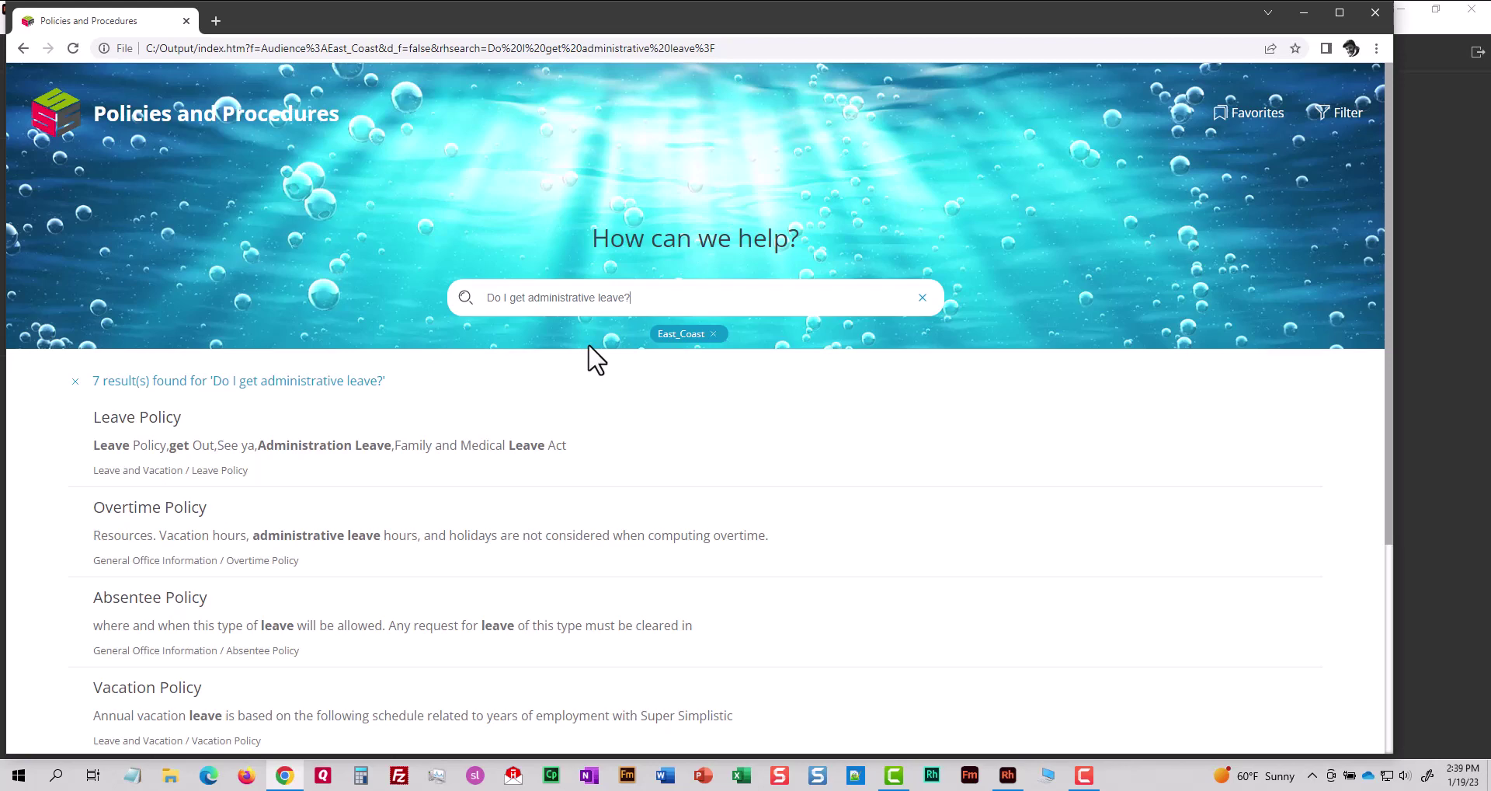
{"action": "mouse_move", "coordinate": [1335, 58]}
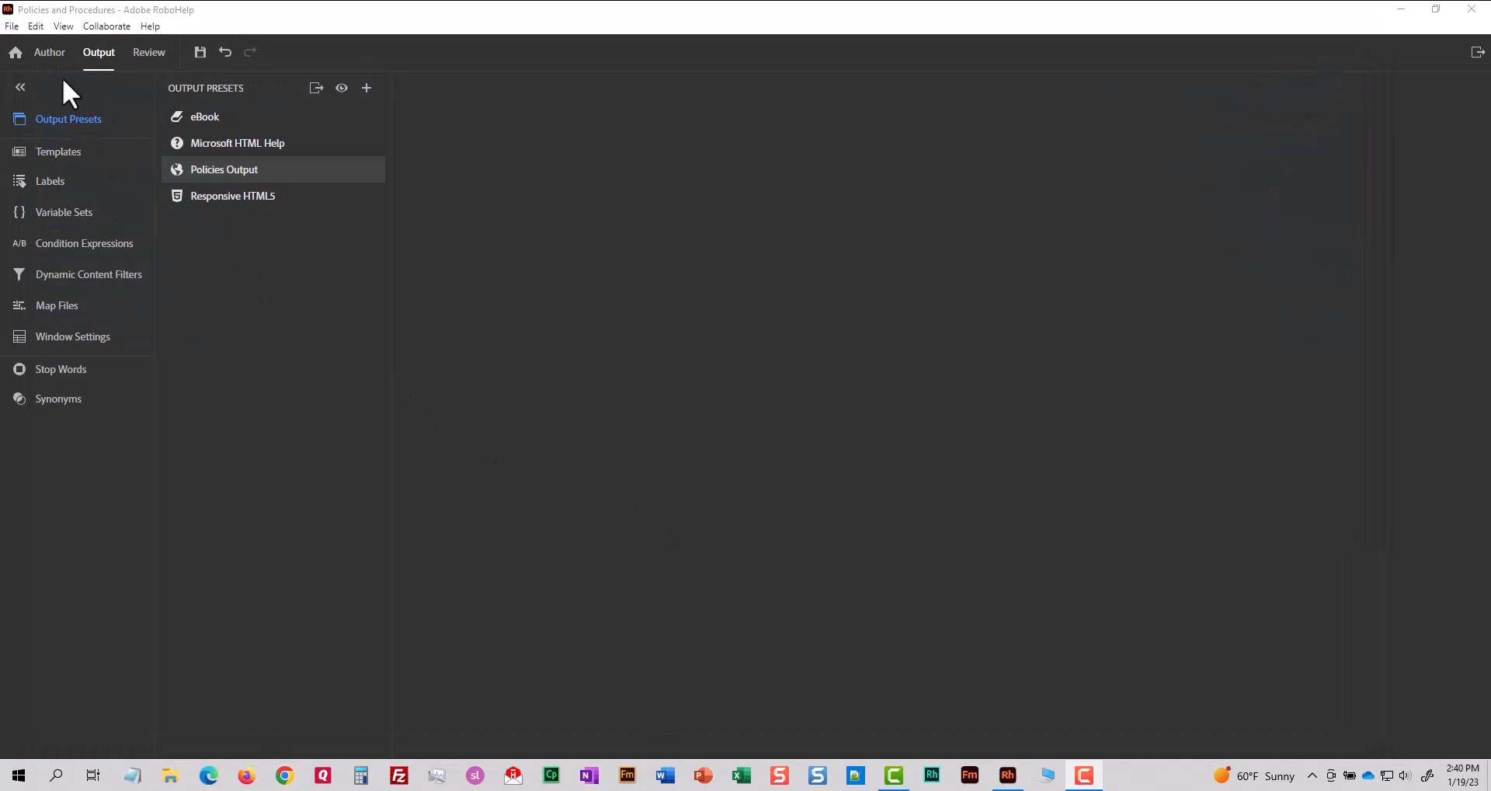
- Create a new microcontent group in Author > Microcontent titled 'Leave'
{"action": "left_click", "coordinate": [49, 52]}
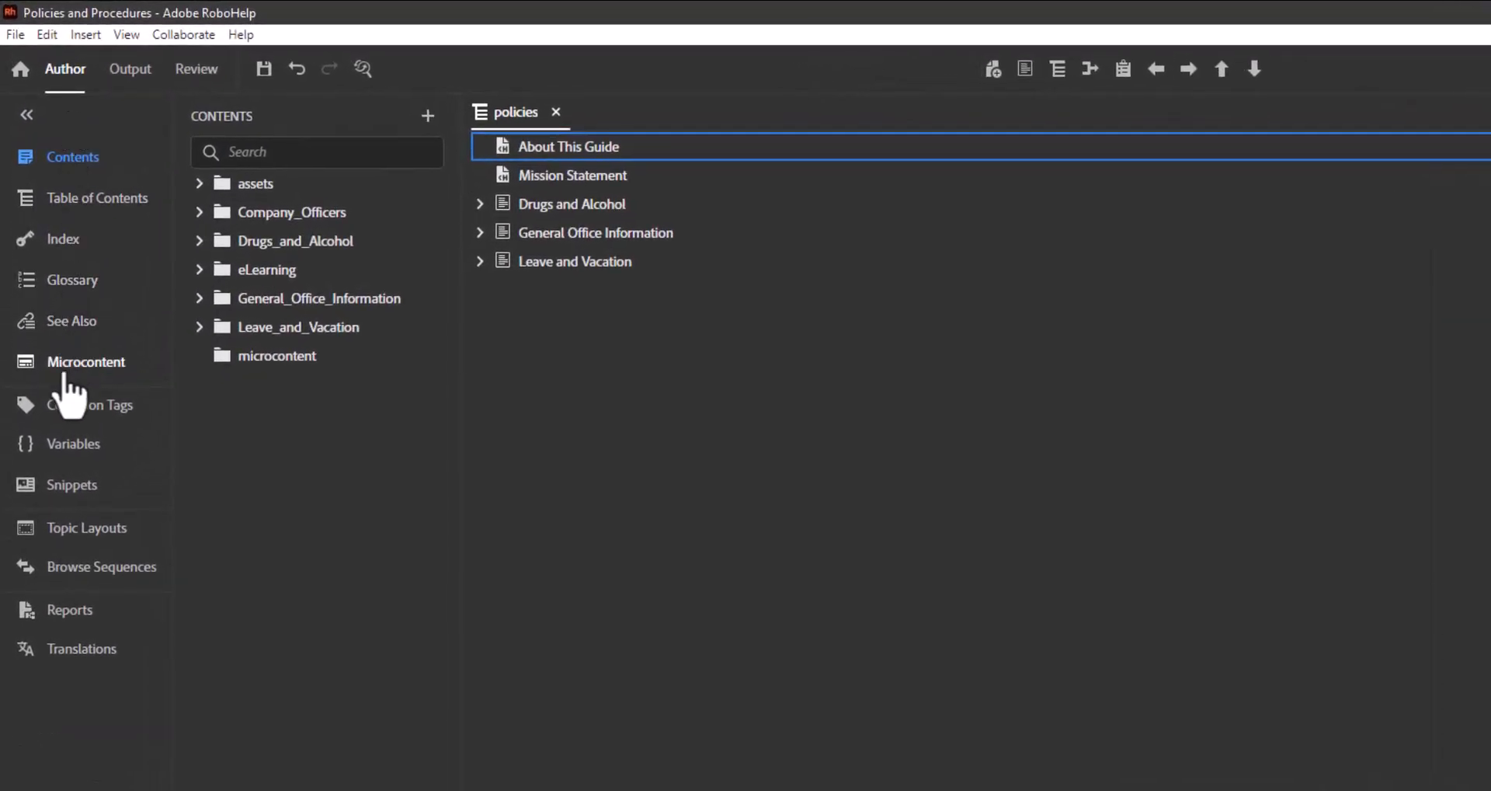
{"action": "left_click", "coordinate": [85, 362]}
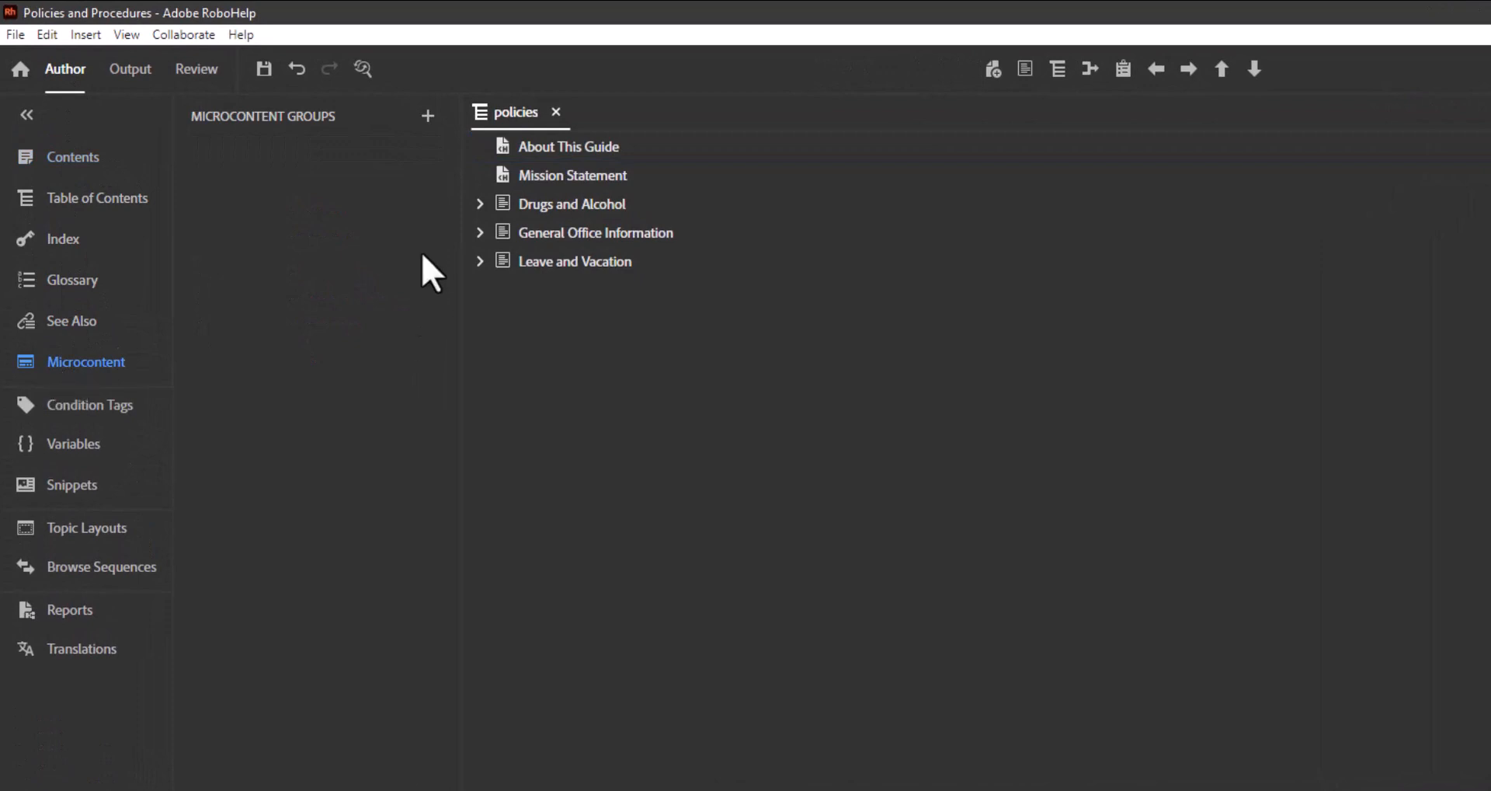
{"action": "mouse_move", "coordinate": [427, 116]}
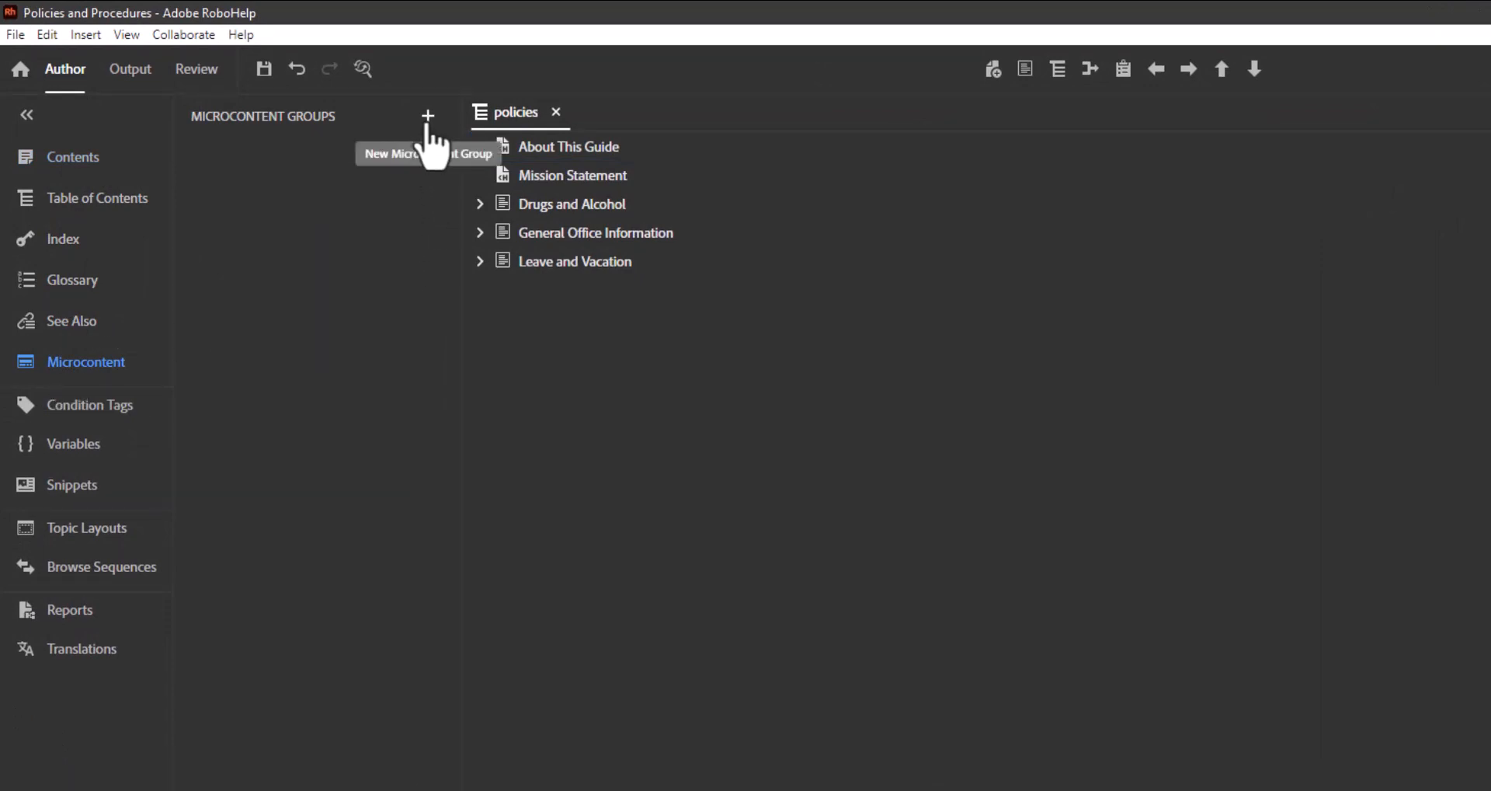
{"action": "left_click", "coordinate": [427, 116]}
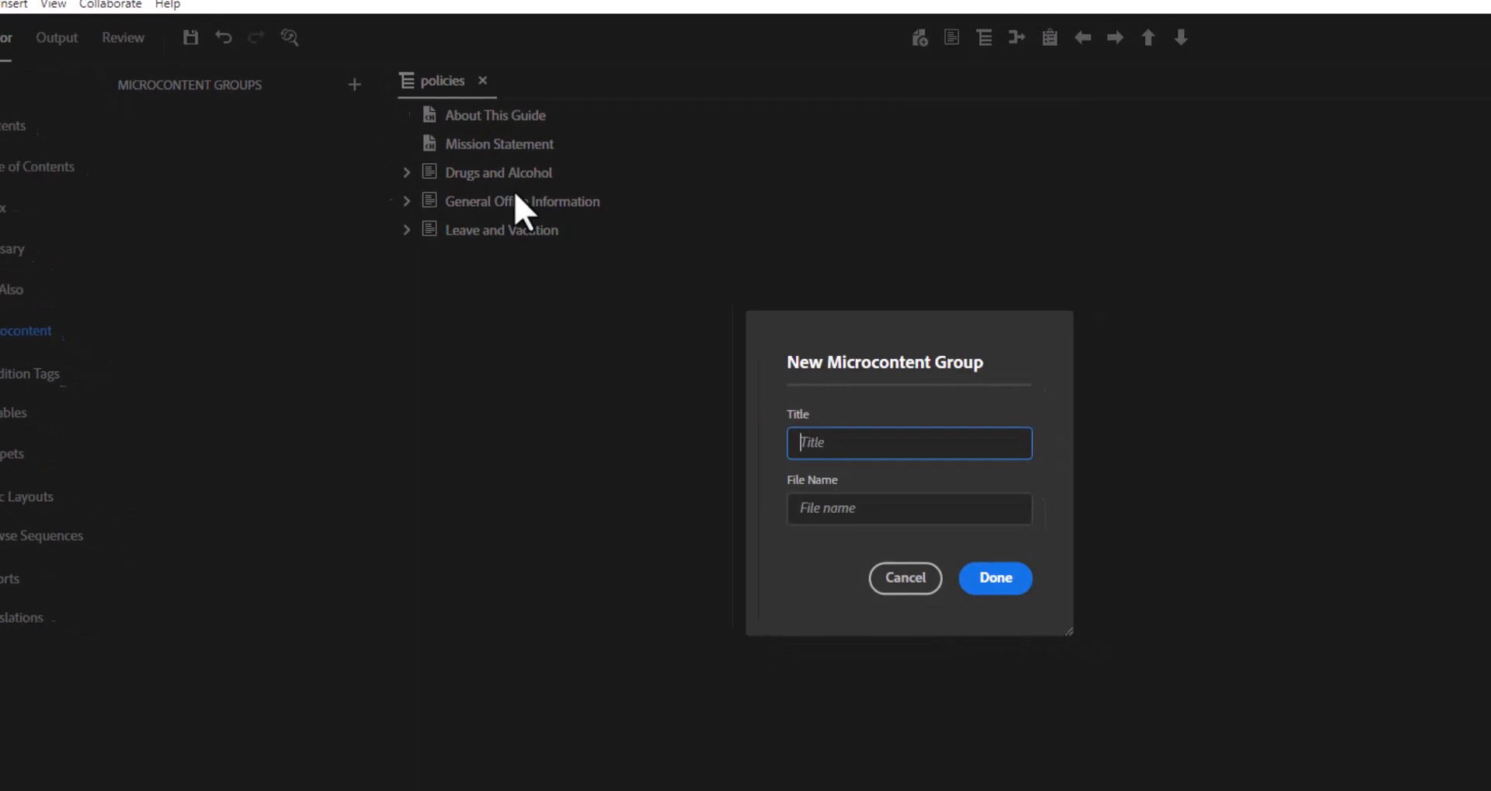
{"action": "type", "text": "Leave"}
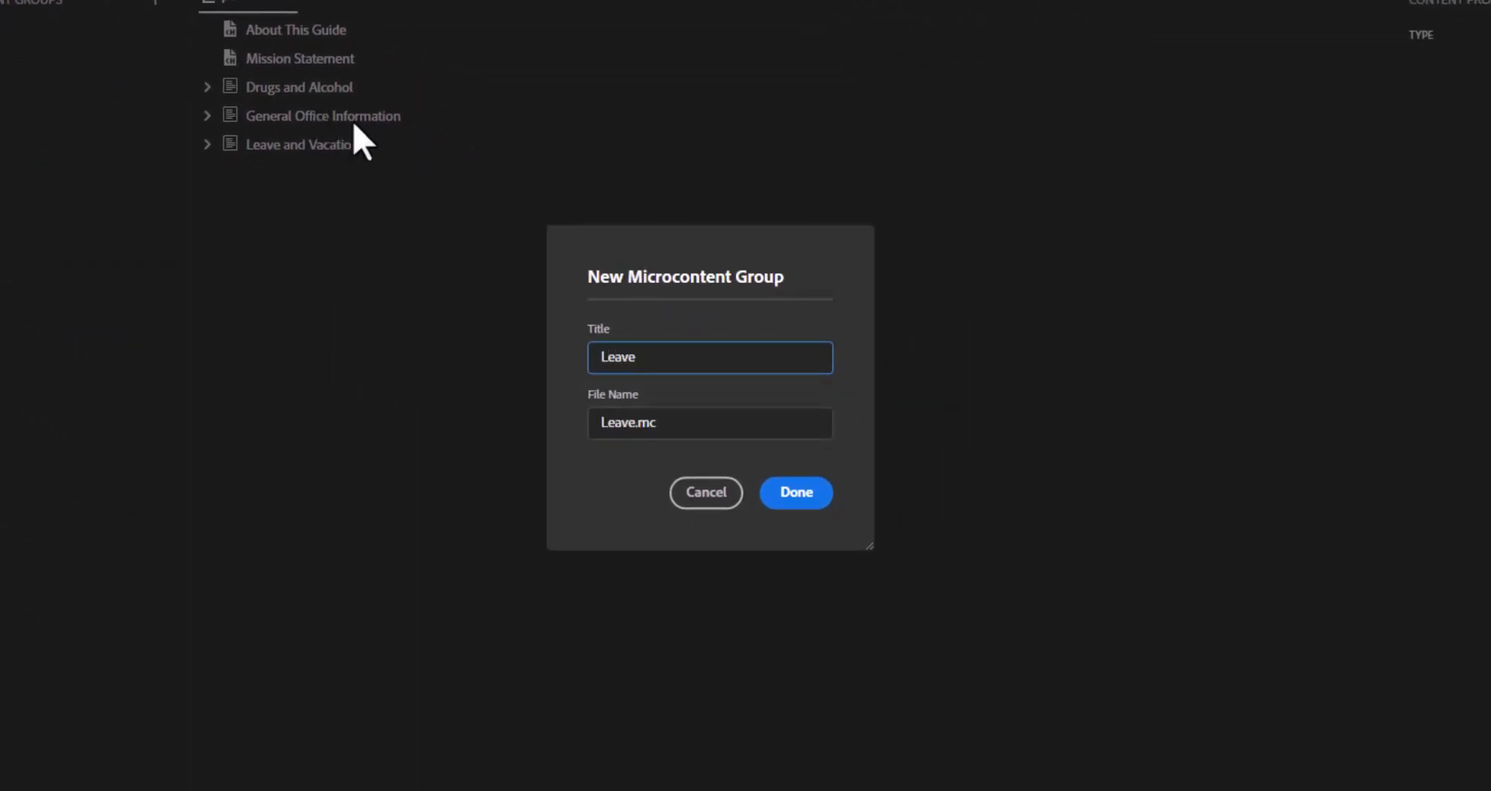
- Add 'Do I get administrative leave?' with its quarterly leave response, capped at 6 days
{"action": "left_click", "coordinate": [796, 492]}
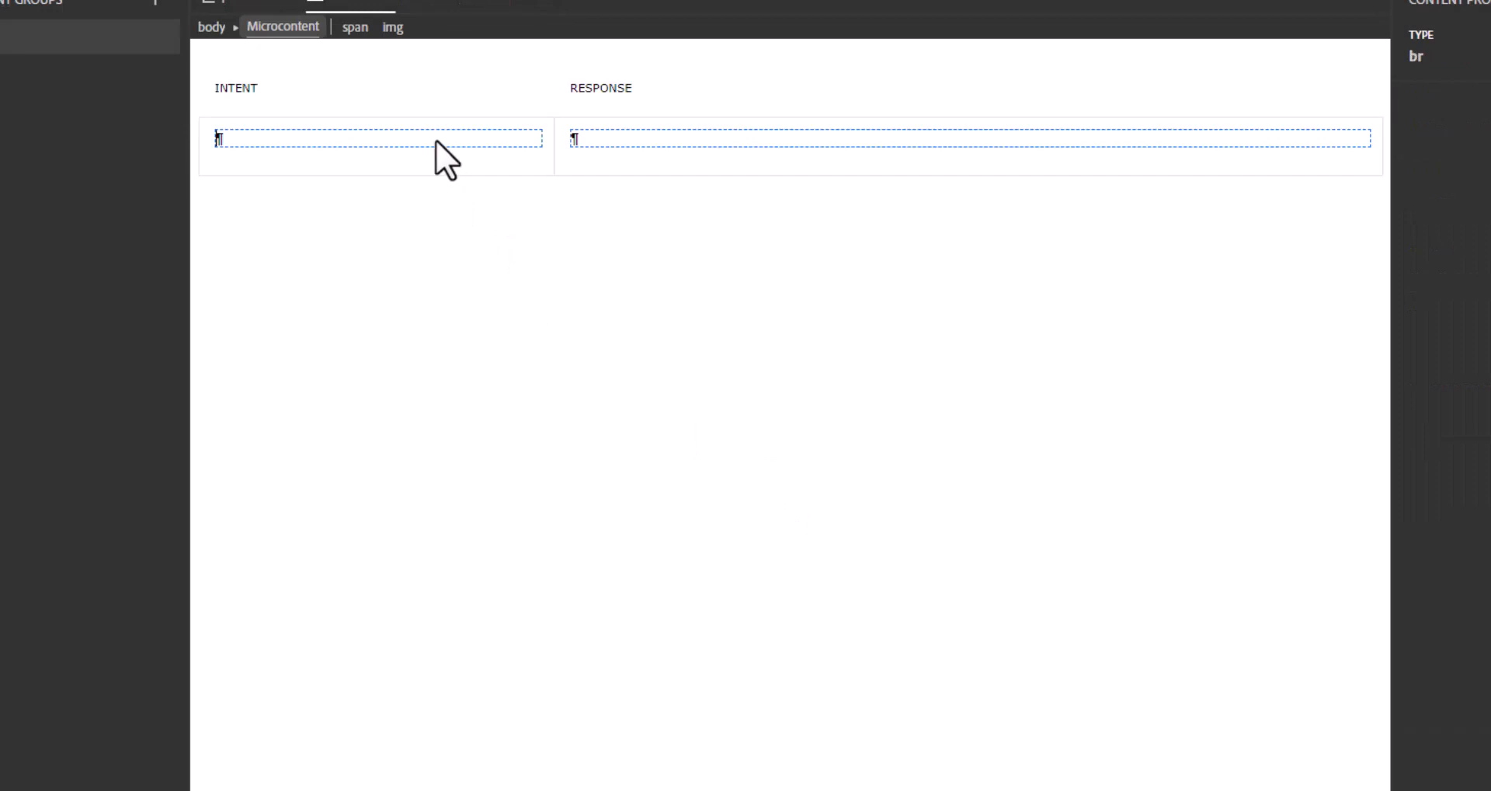
{"action": "type", "text": "Do I get administrative leave?"}
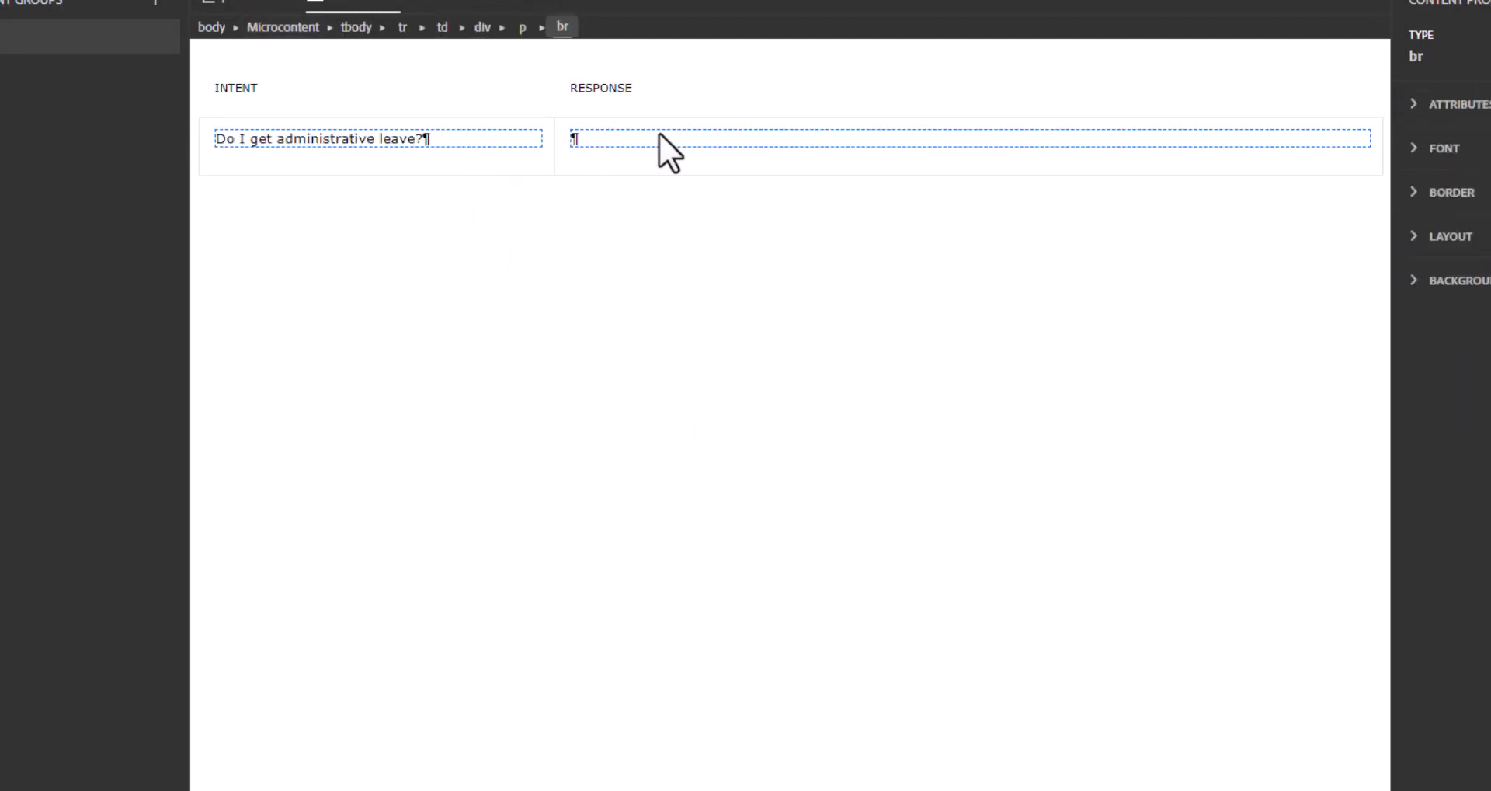
{"action": "type", "text": "Yes. This"}
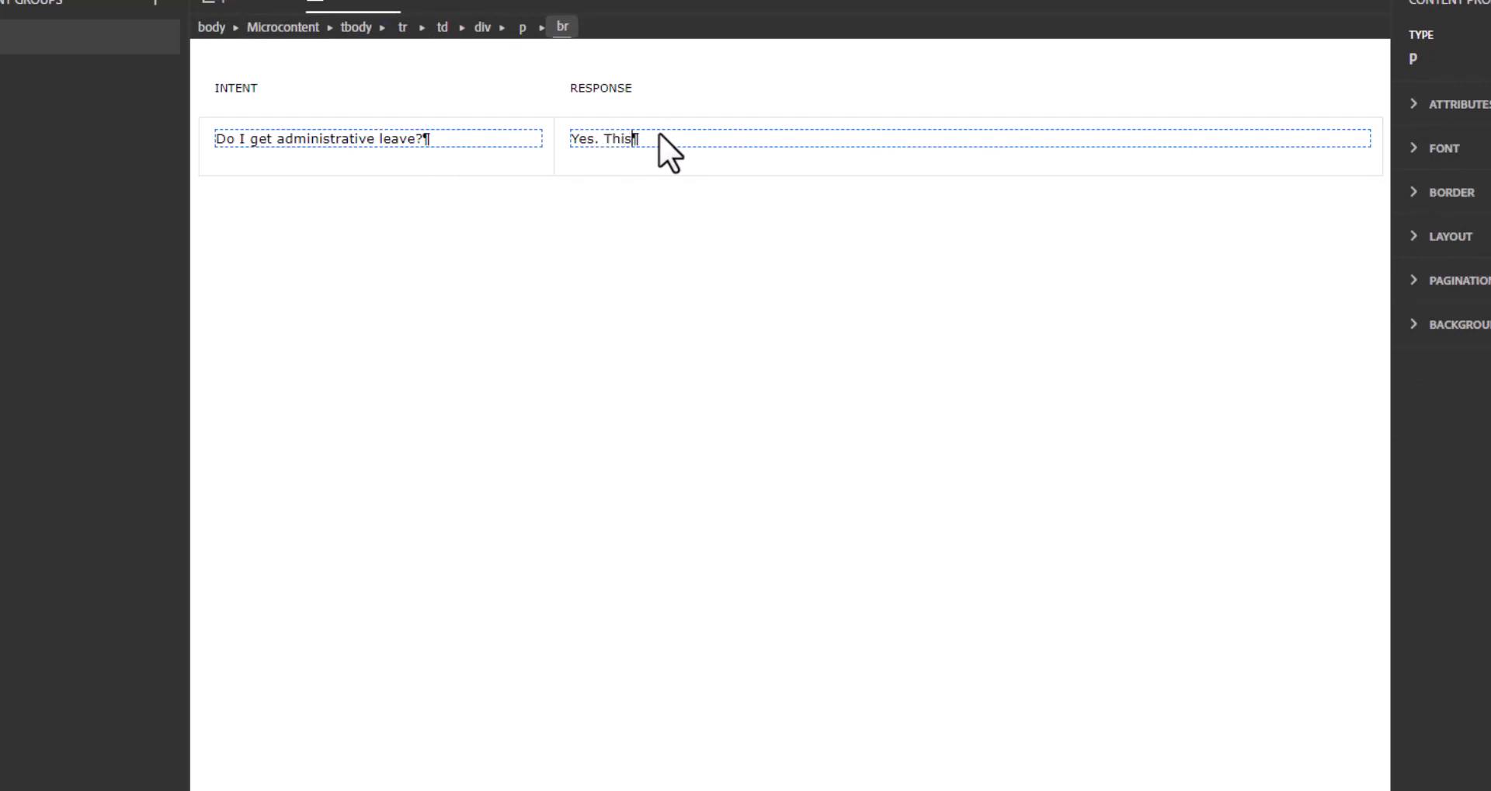
{"action": "type", "text": "kind of leave is"}
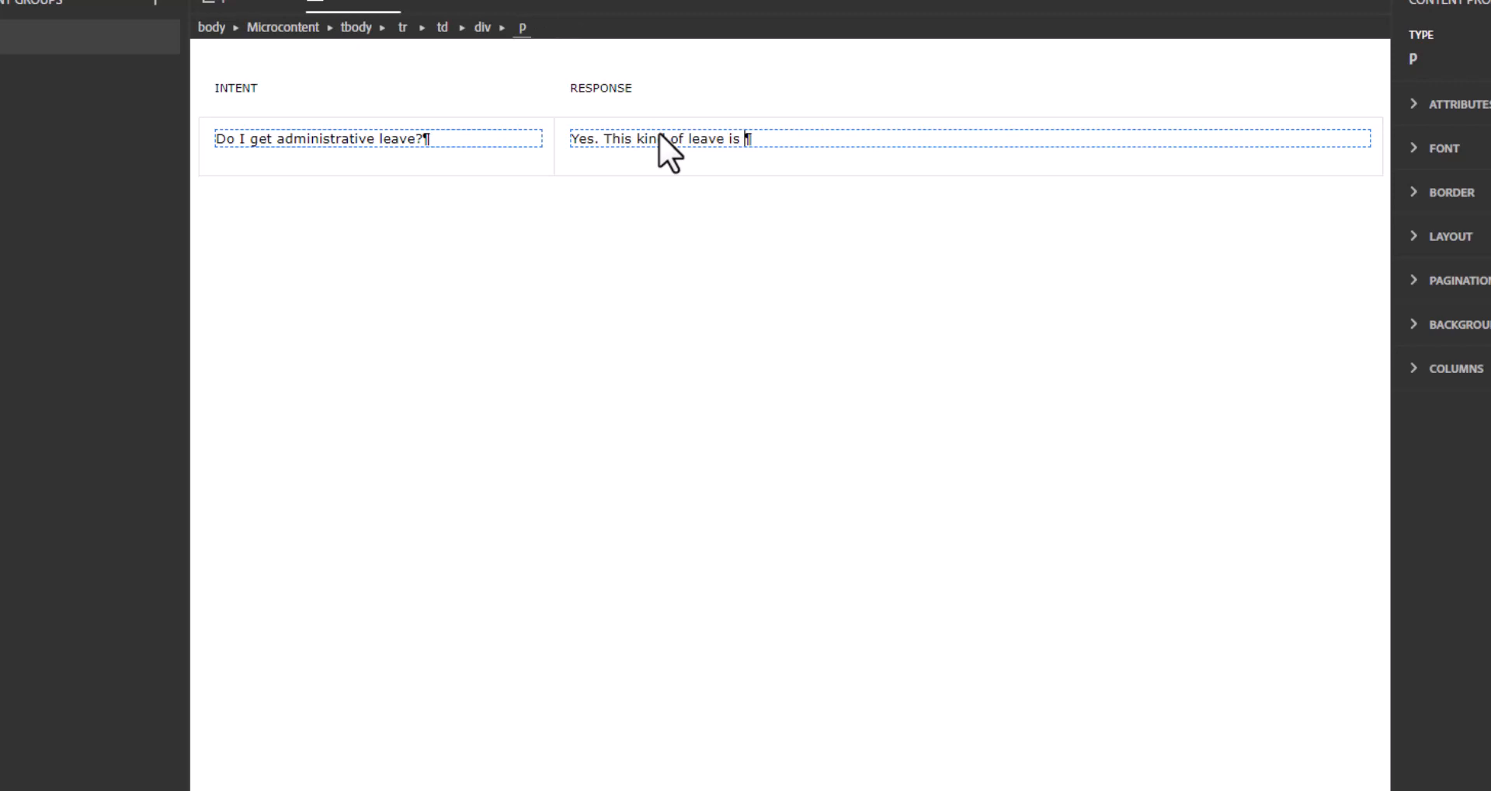
{"action": "type", "text": "awarded"}
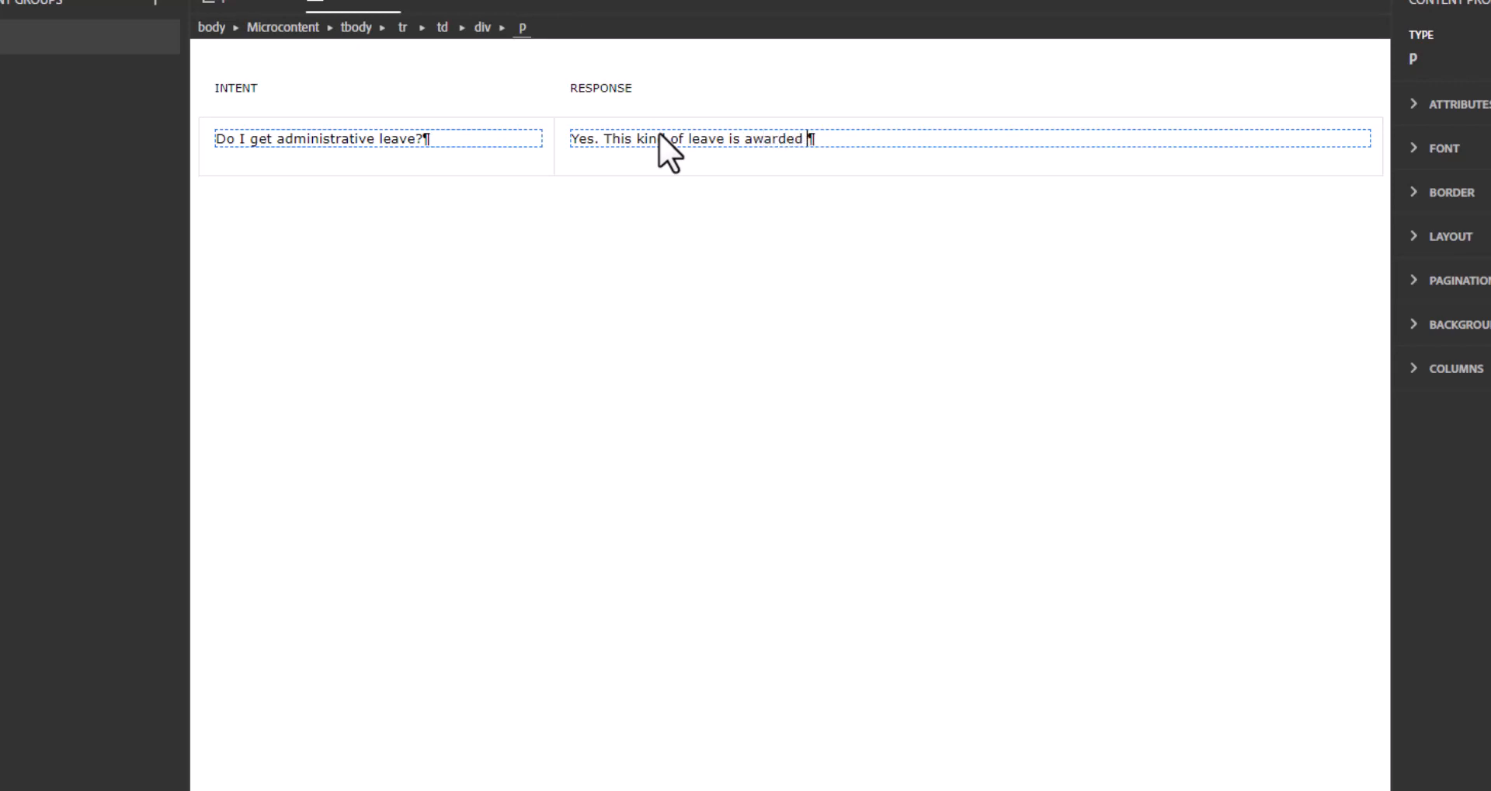
{"action": "type", "text": "each qu"}
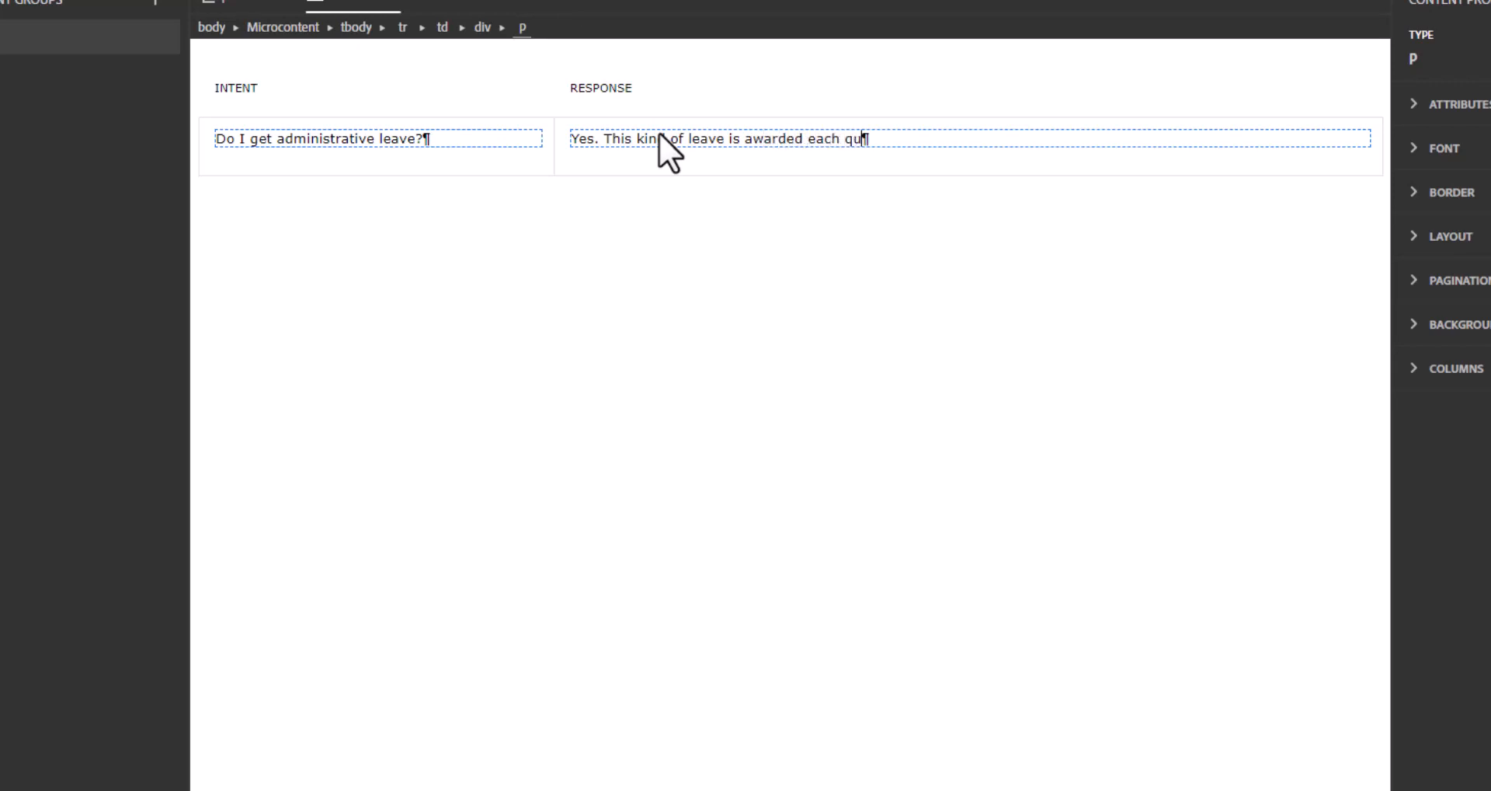
{"action": "type", "text": "arter."}
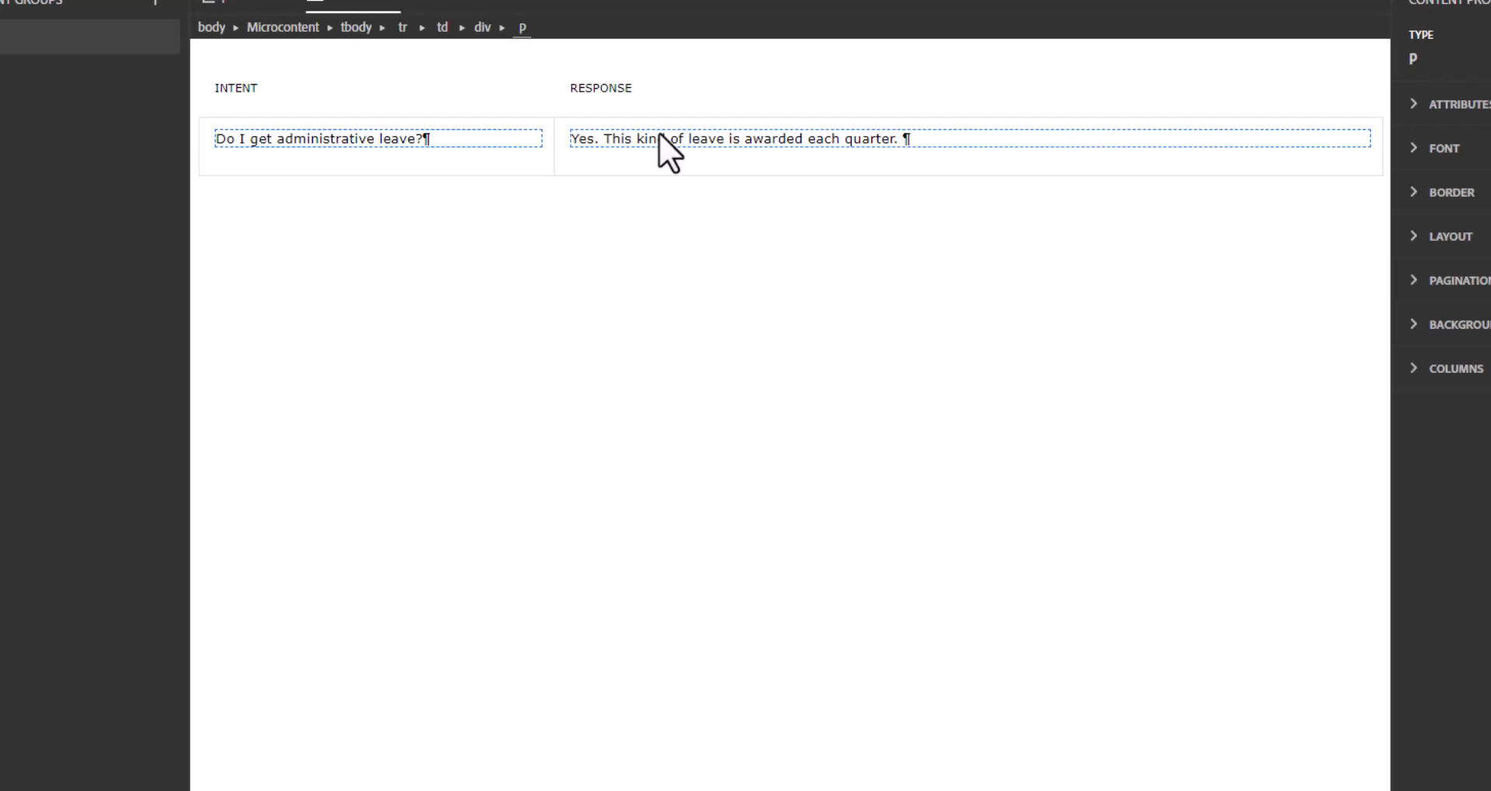
{"action": "type", "text": "One day is earned"}
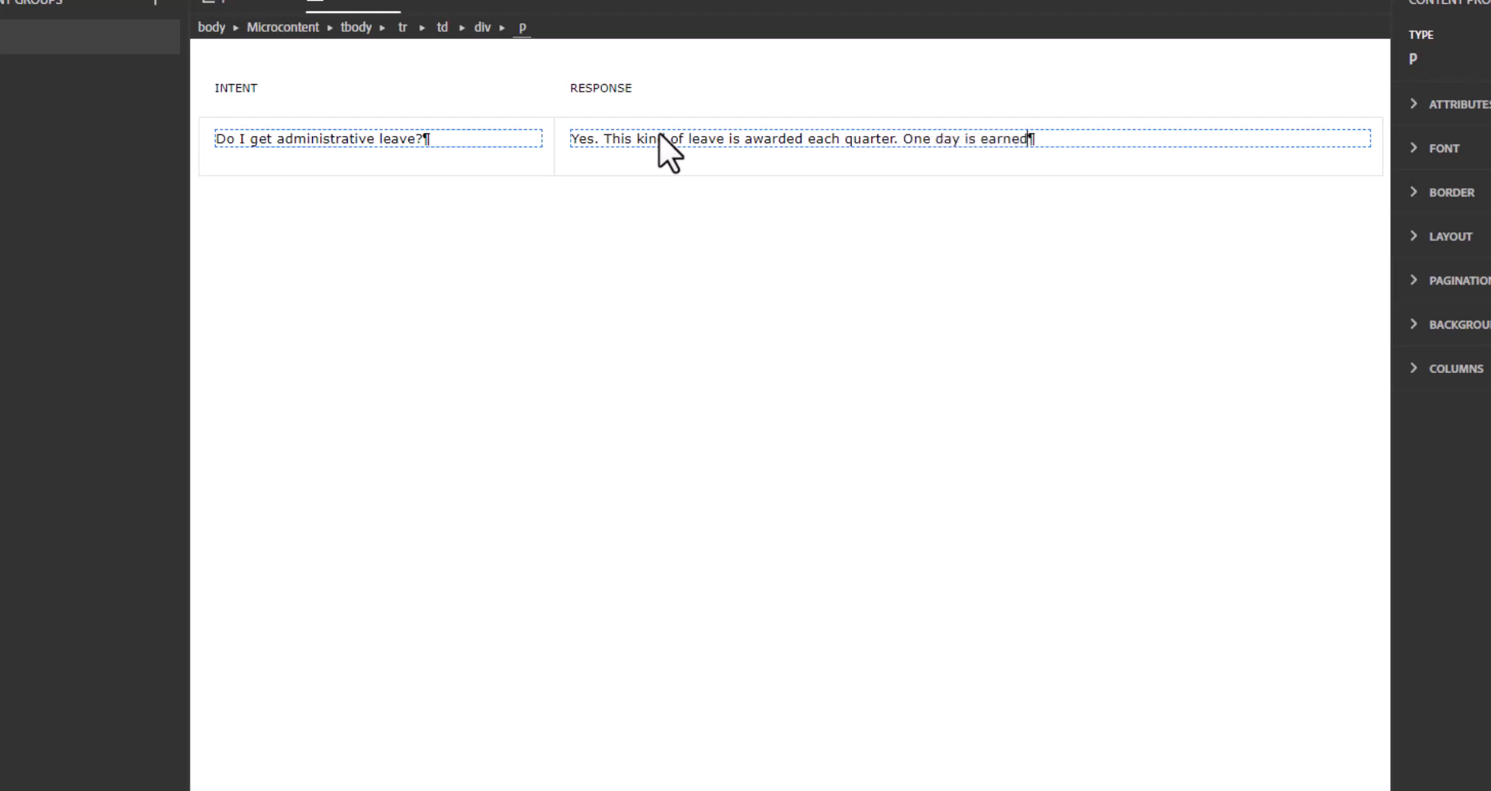
{"action": "type", "text": "to a"}
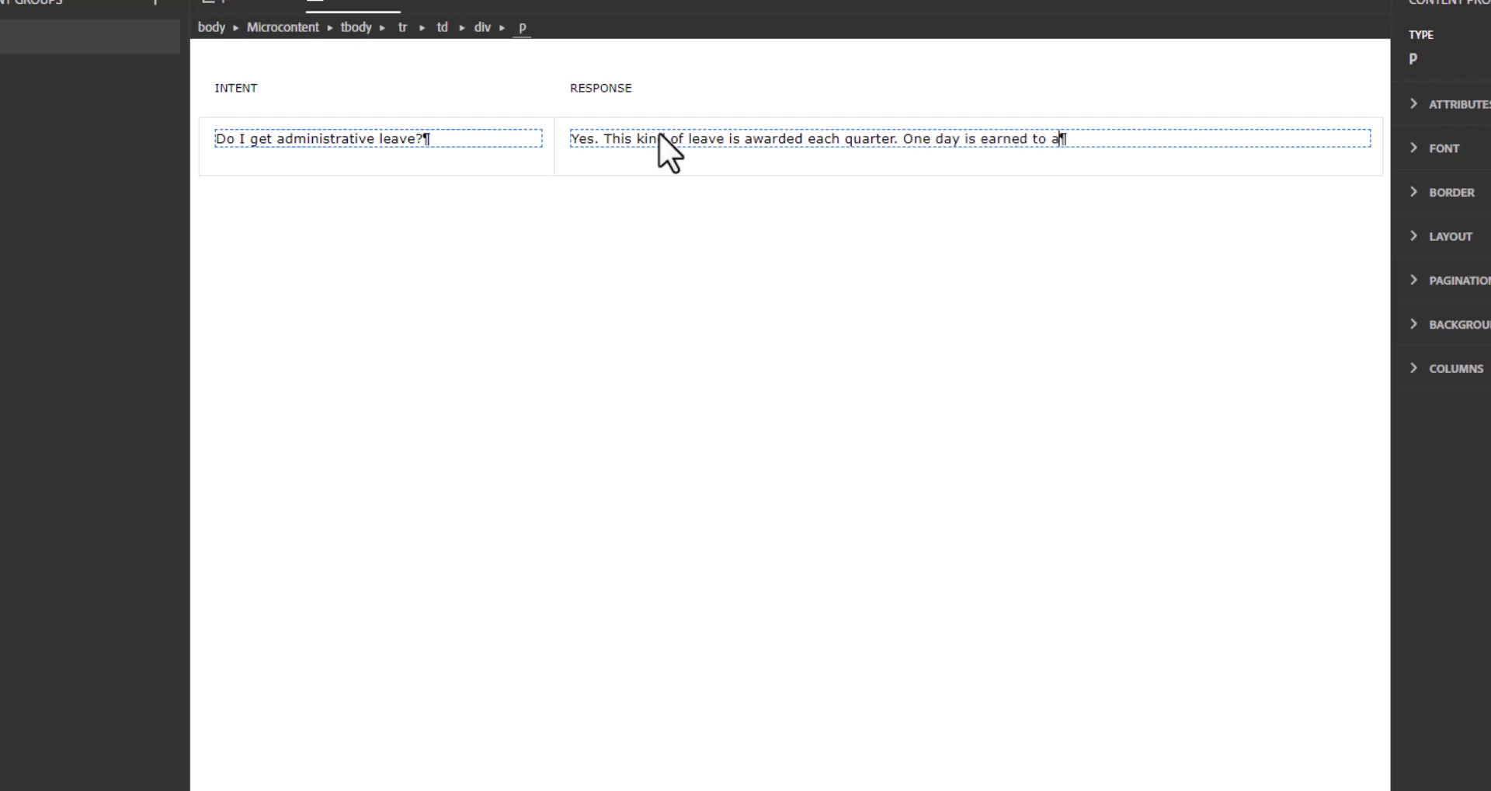
{"action": "type", "text": "maximum"}
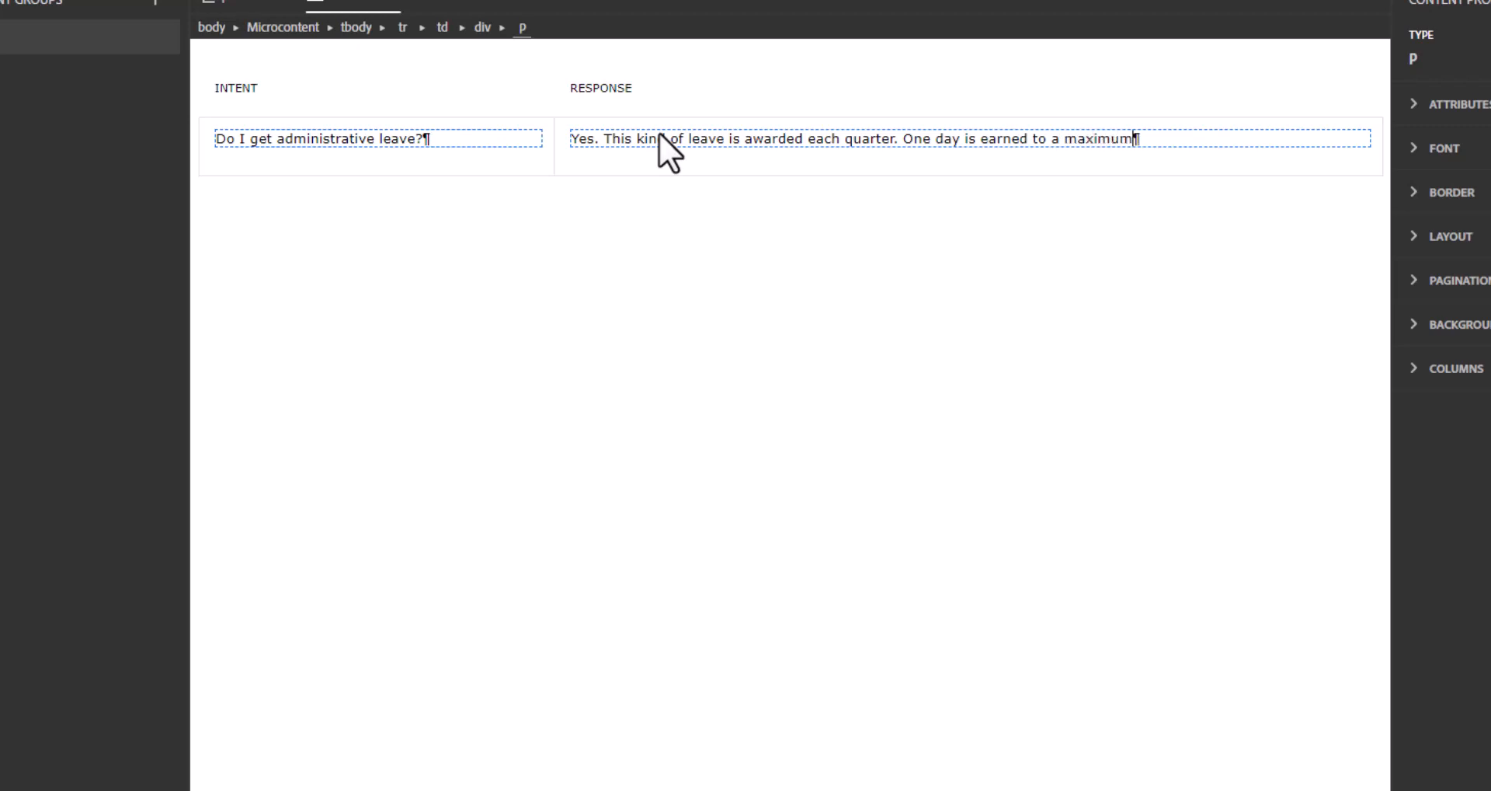
{"action": "type", "text": "of 6"}
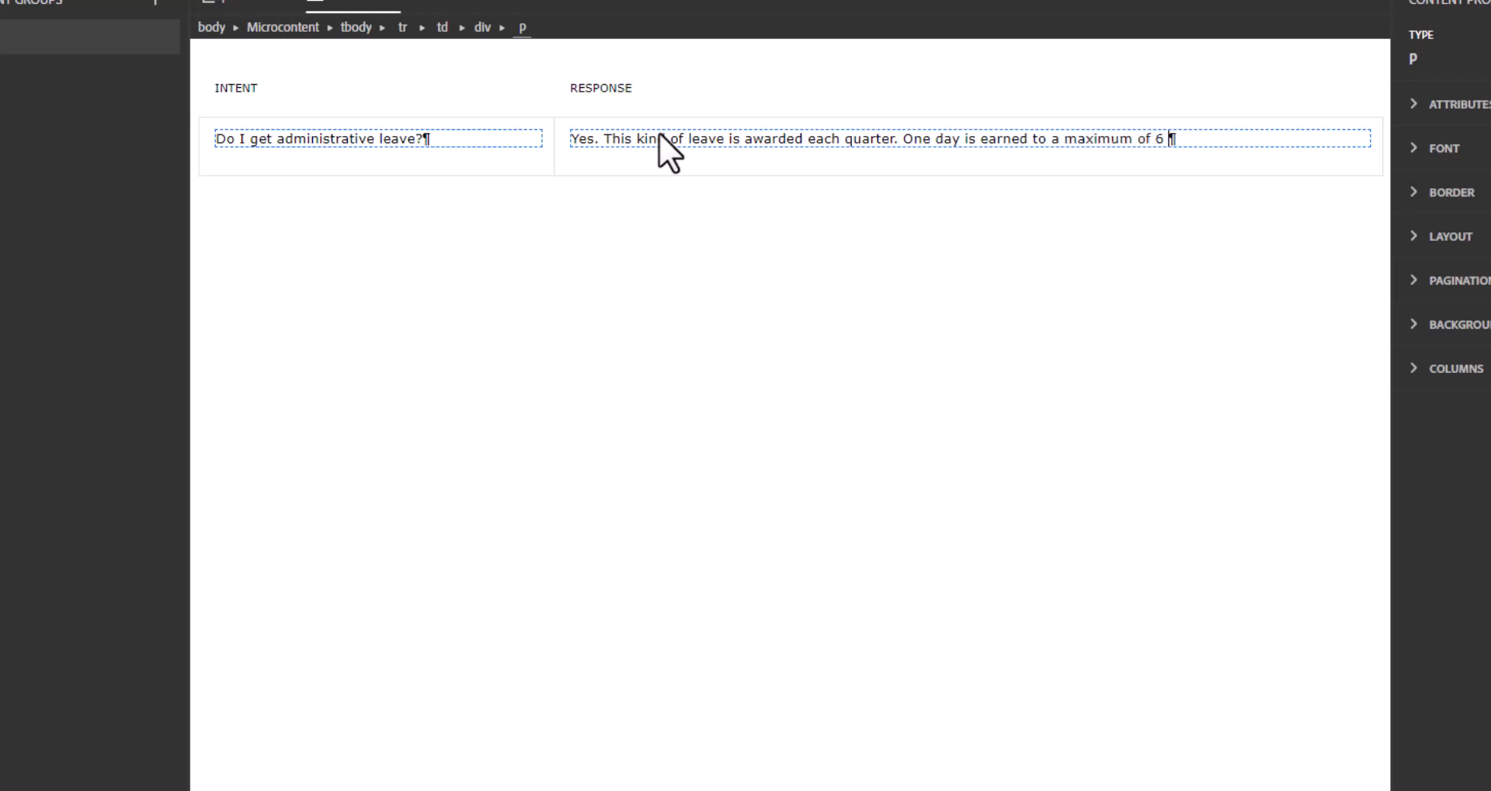
{"action": "type", "text": "da"}
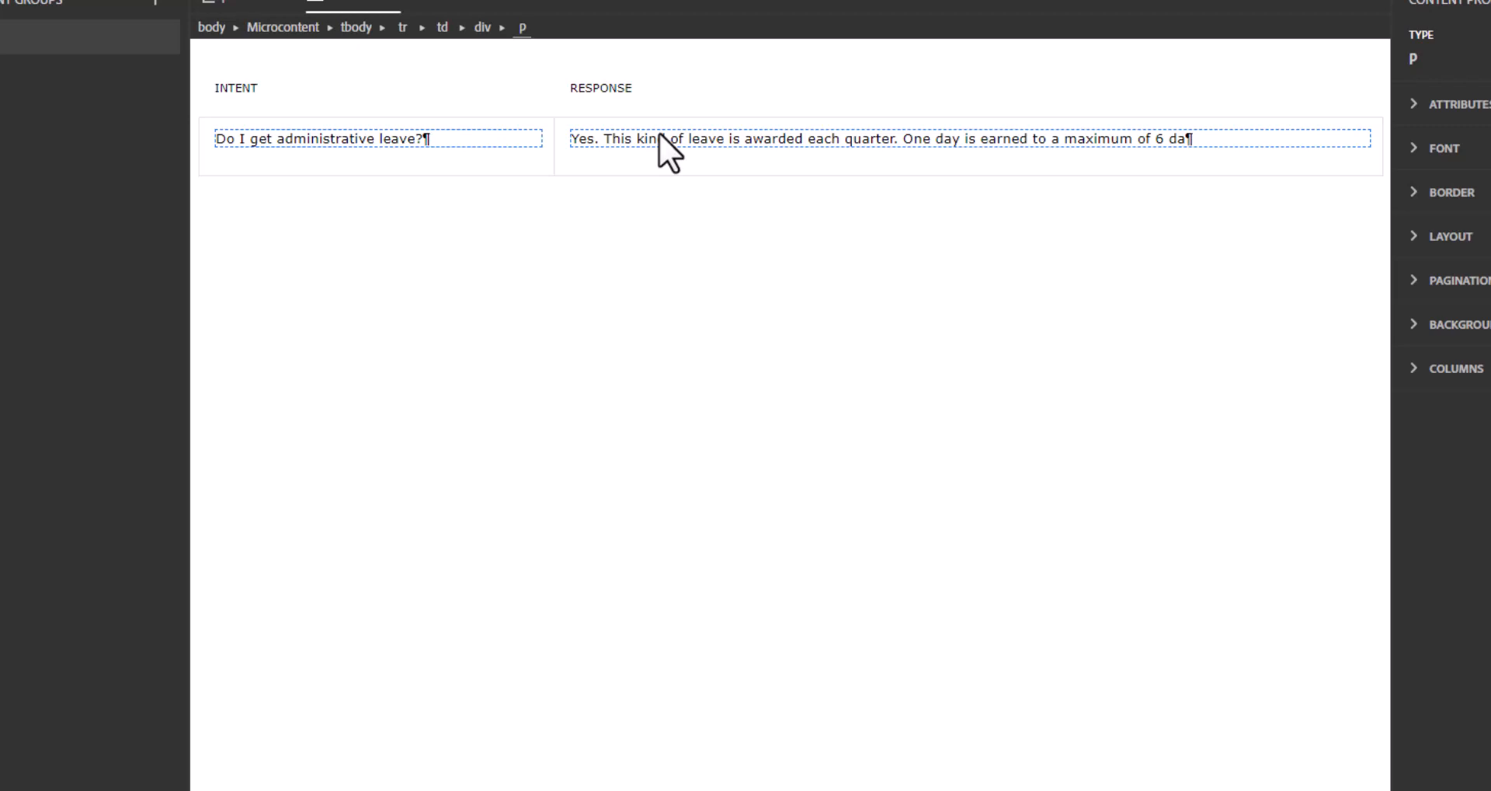
{"action": "type", "text": "s."}
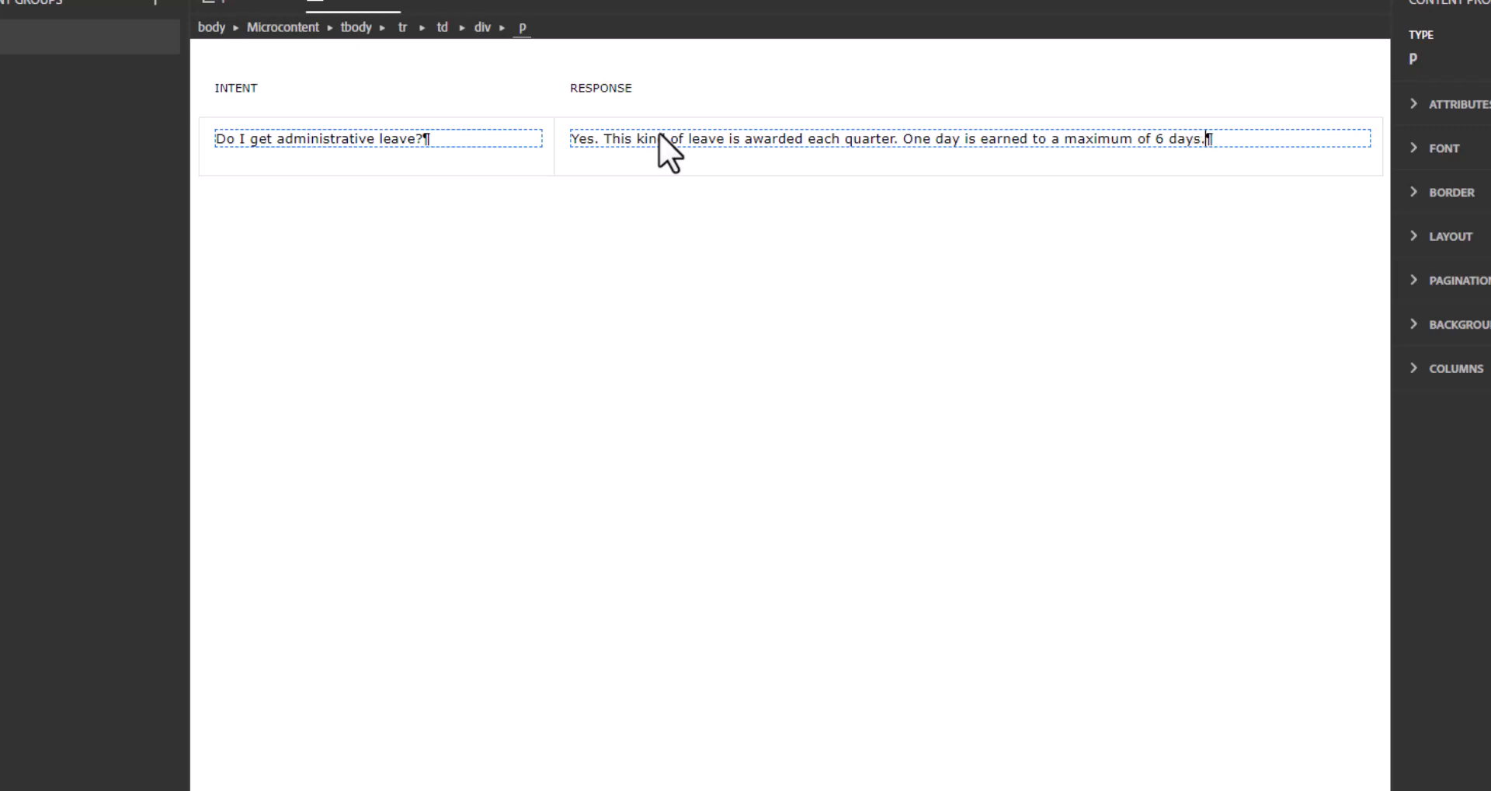
{"action": "mouse_move", "coordinate": [918, 227]}
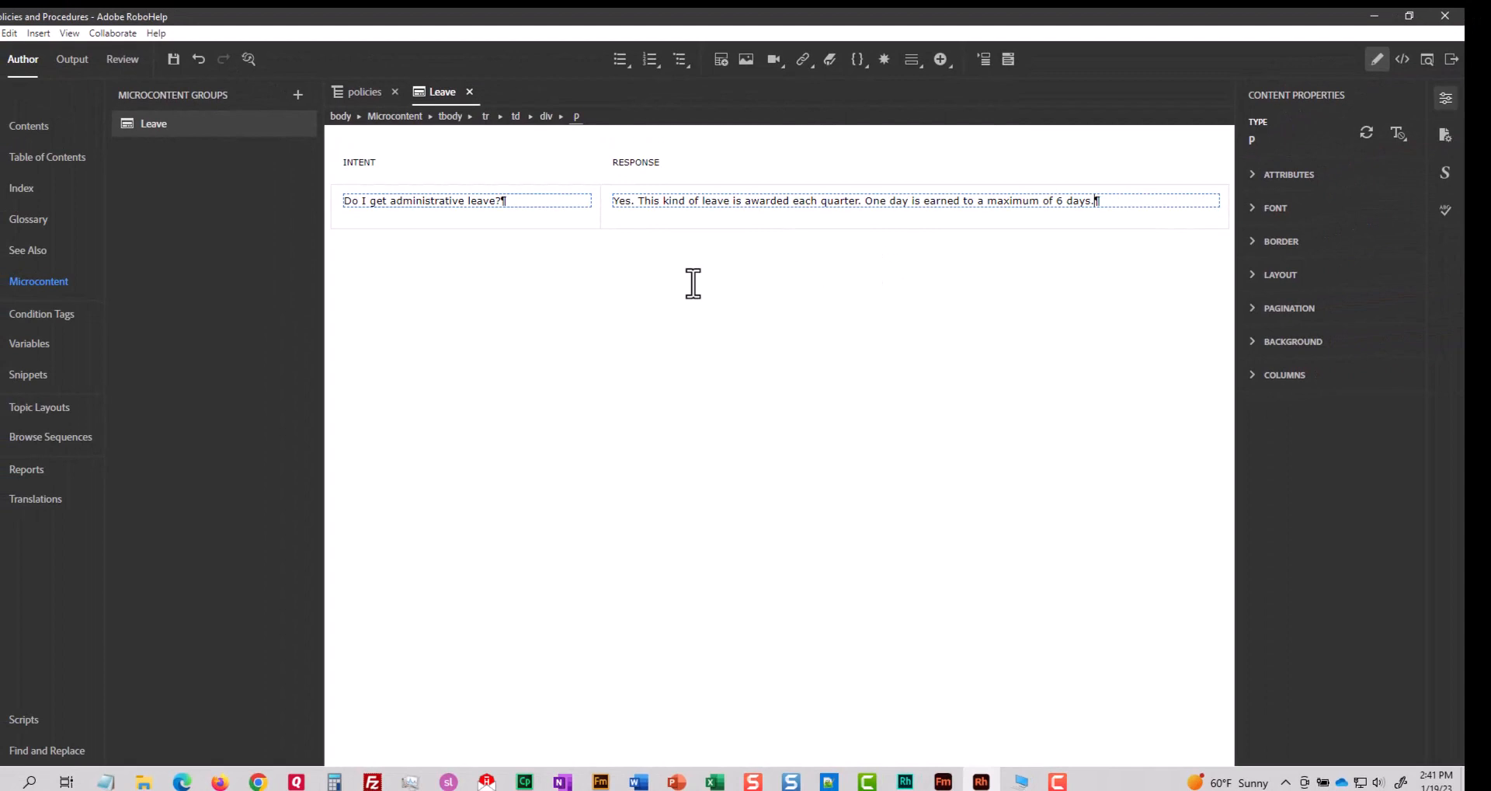
{"action": "mouse_move", "coordinate": [46, 156]}
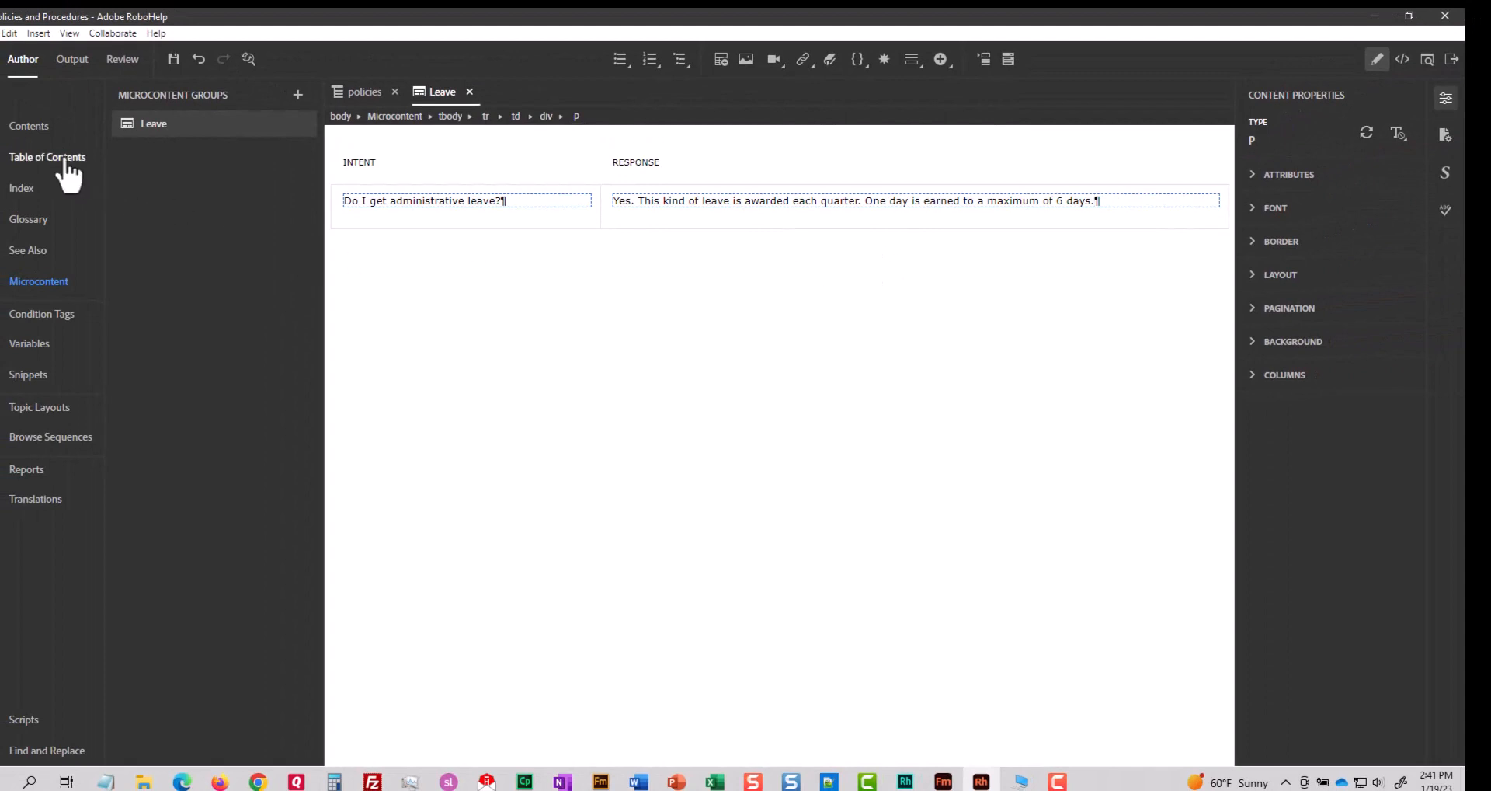
- Place Leave microcontent under Leave and Vacation in the policies TOC, hidden in output
{"action": "left_click", "coordinate": [47, 156]}
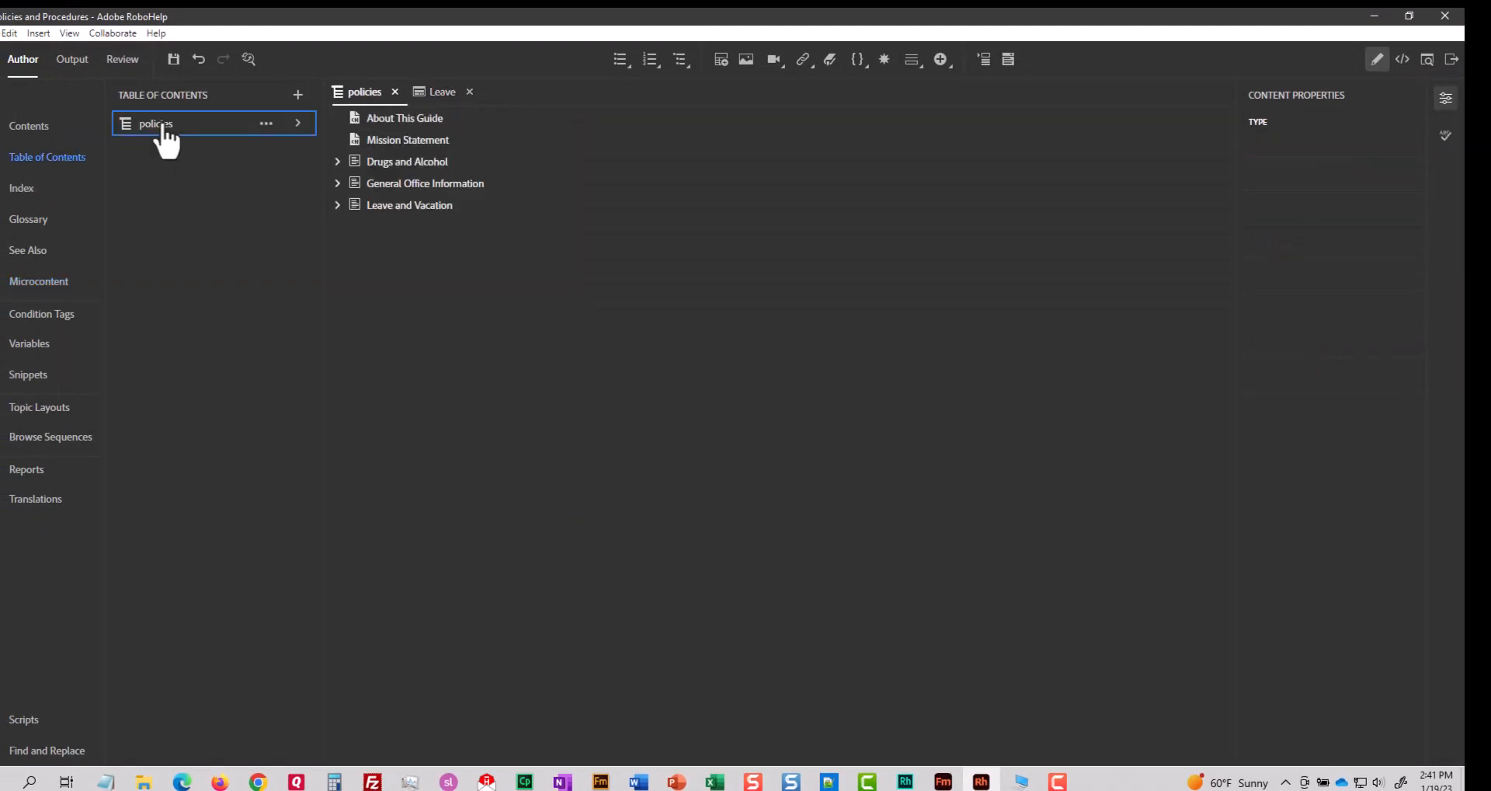
{"action": "left_click", "coordinate": [404, 117]}
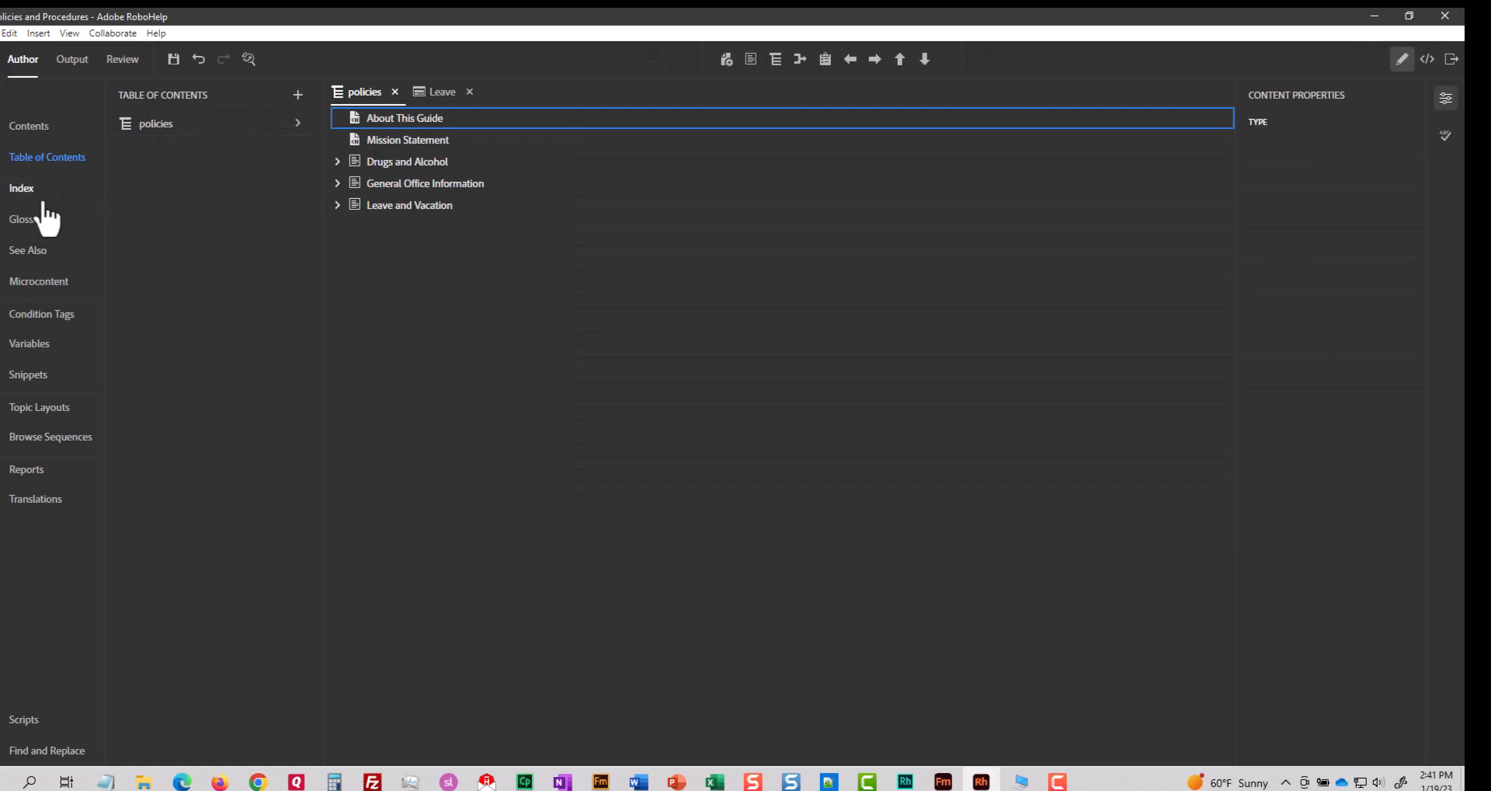
{"action": "mouse_move", "coordinate": [254, 276]}
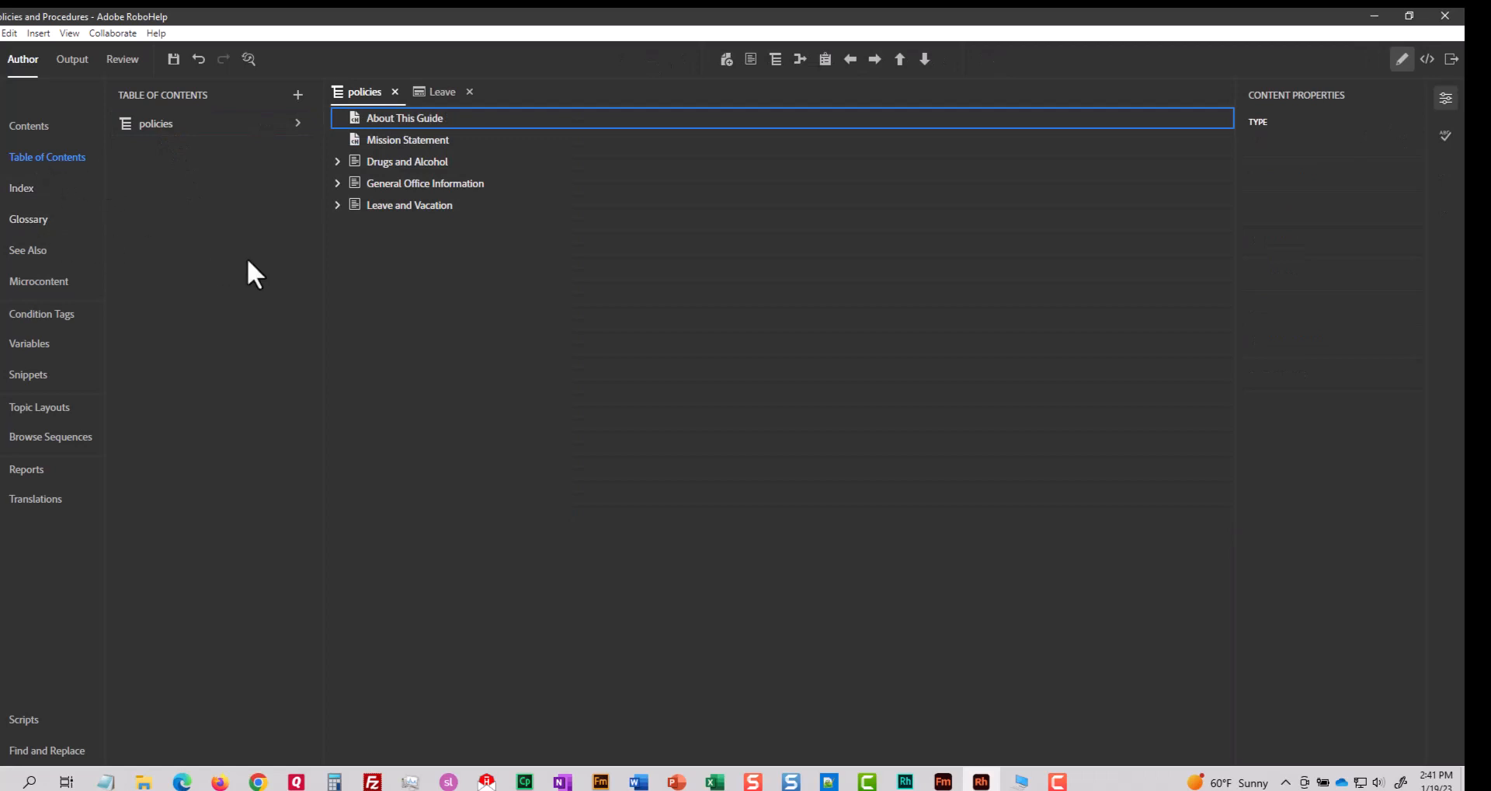
{"action": "left_click", "coordinate": [338, 204]}
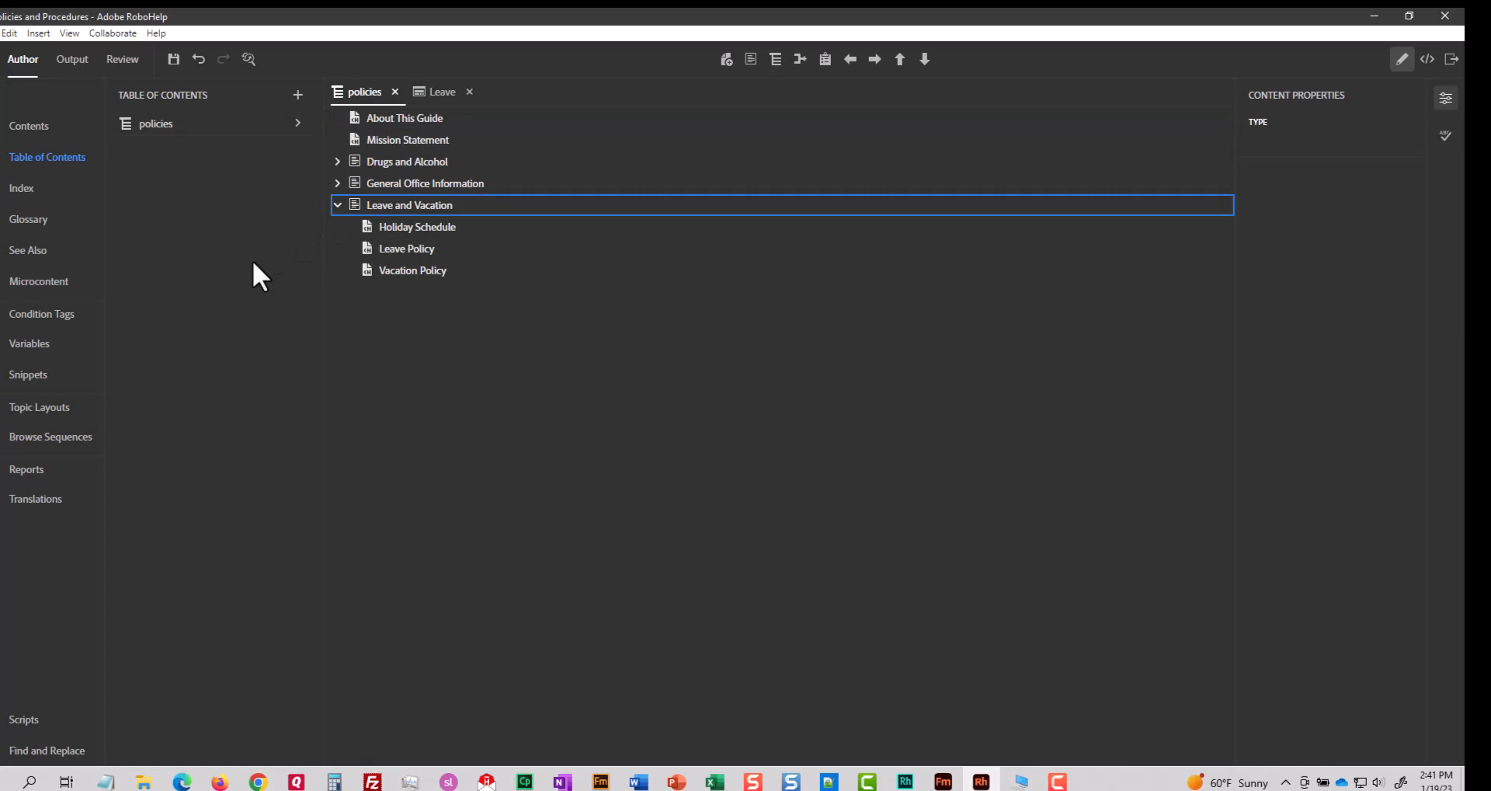
{"action": "mouse_move", "coordinate": [176, 333]}
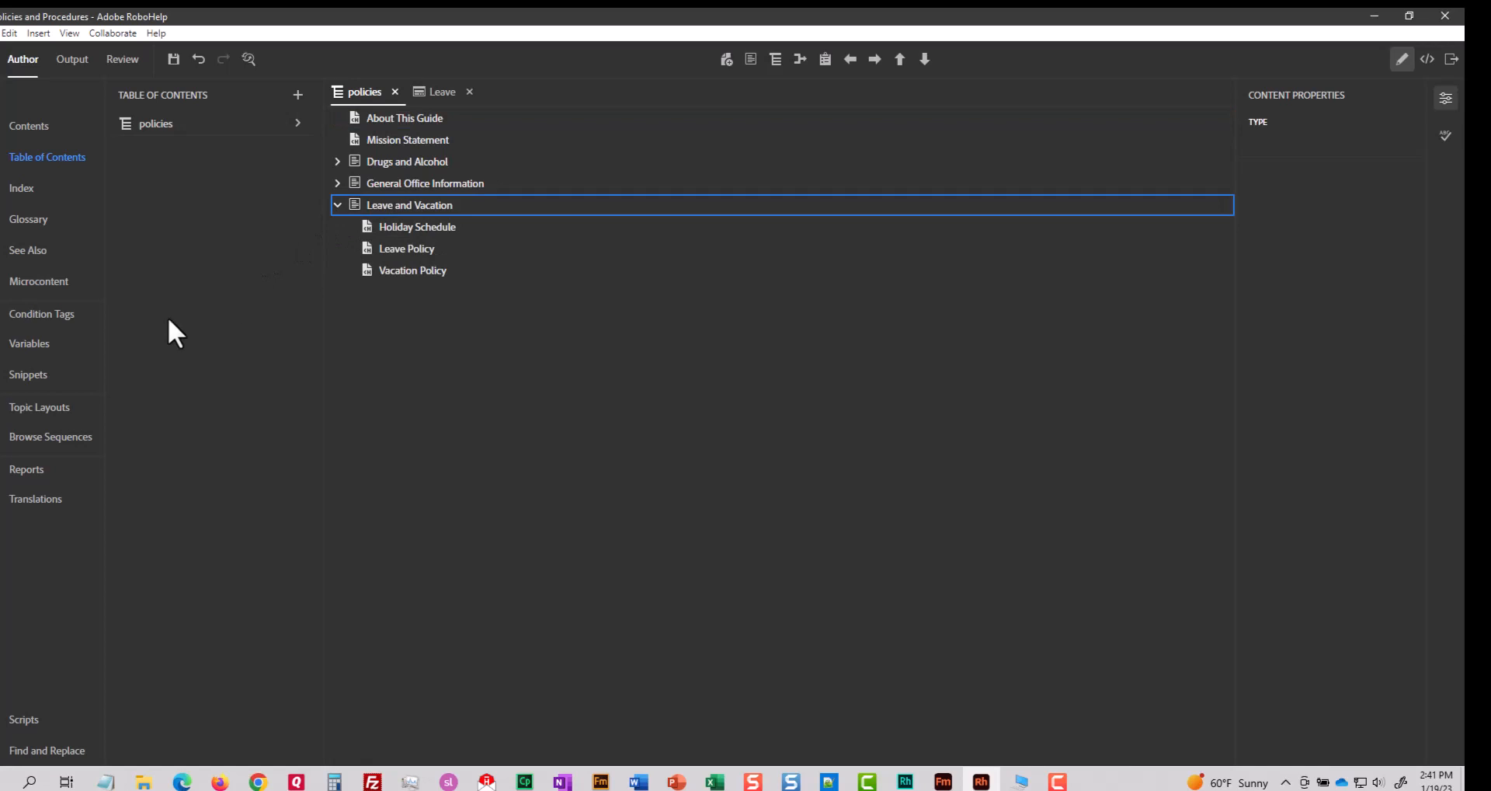
{"action": "mouse_move", "coordinate": [38, 281]}
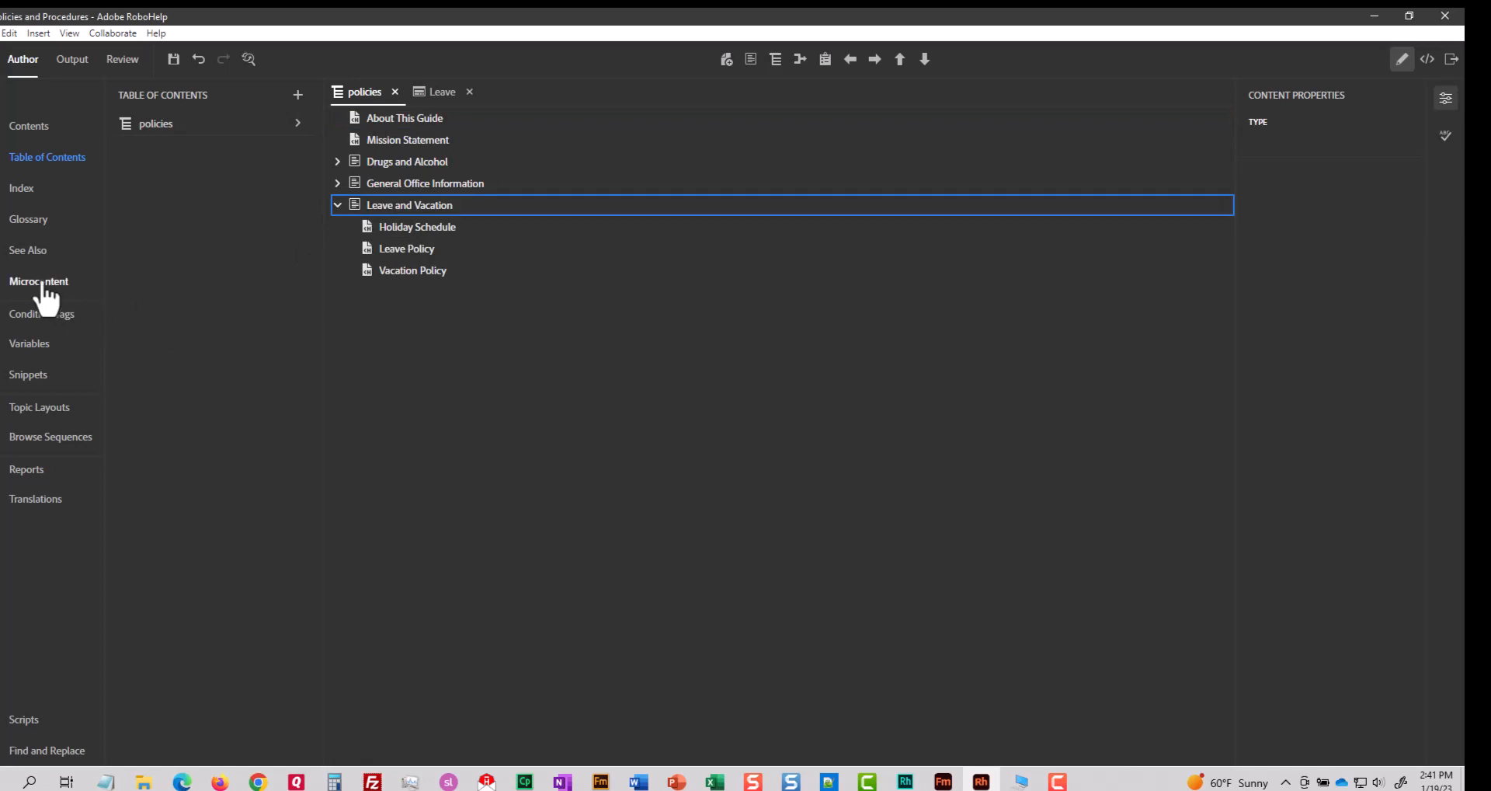
{"action": "left_click", "coordinate": [38, 281]}
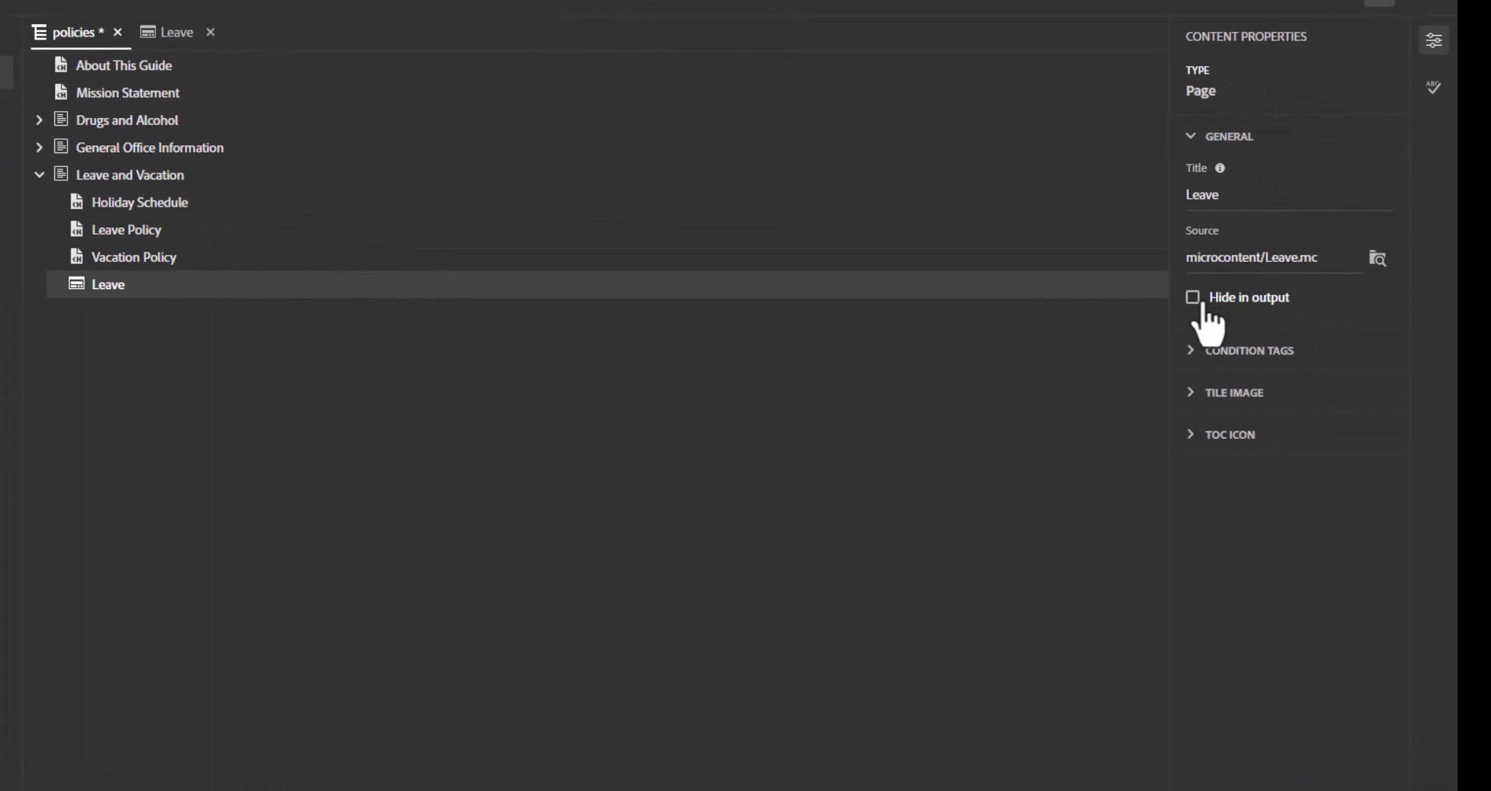
{"action": "left_click", "coordinate": [1193, 297]}
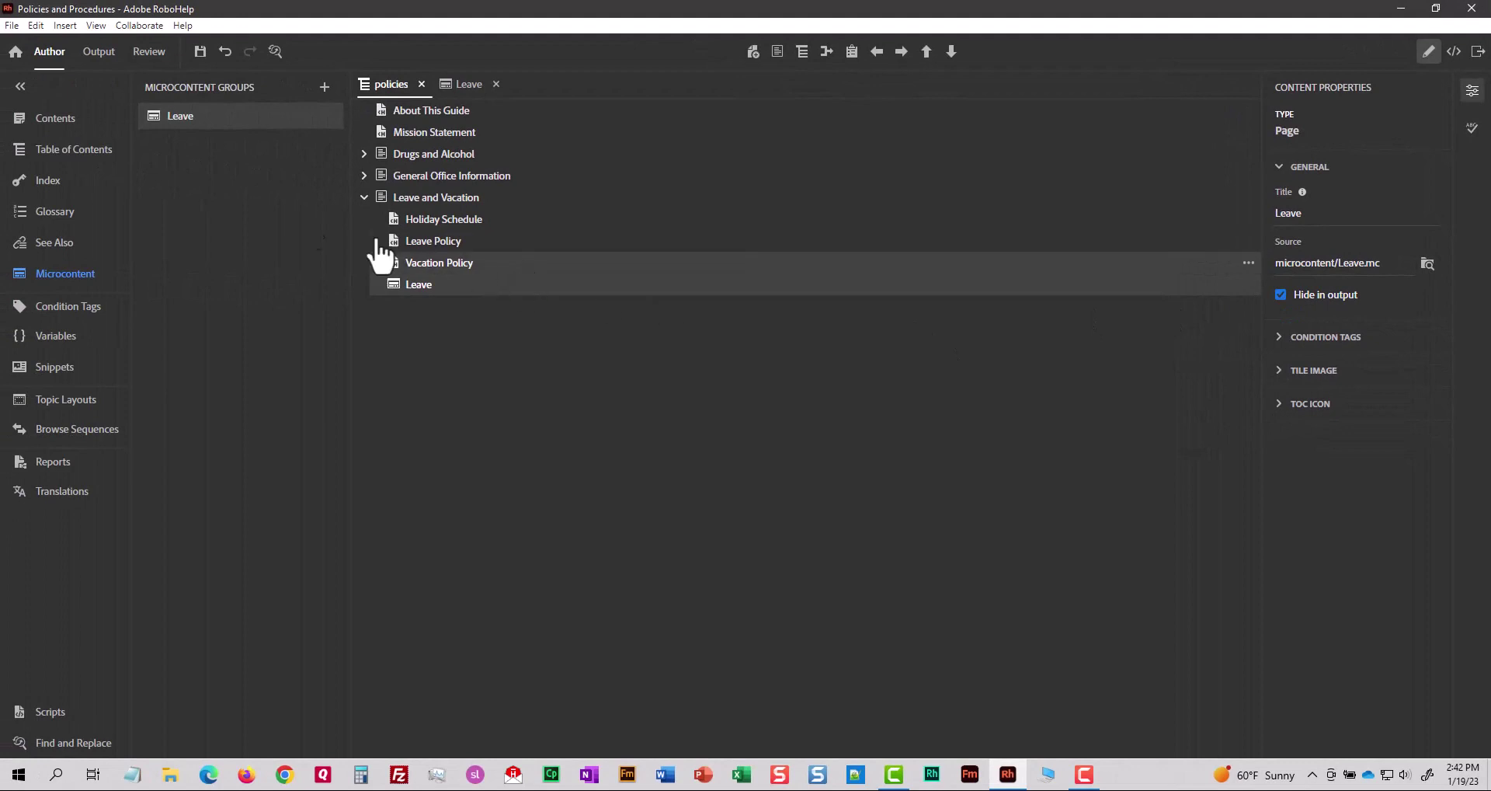
- Regenerate the Policies Output preset and view the refreshed site in Chrome
{"action": "left_click", "coordinate": [97, 51]}
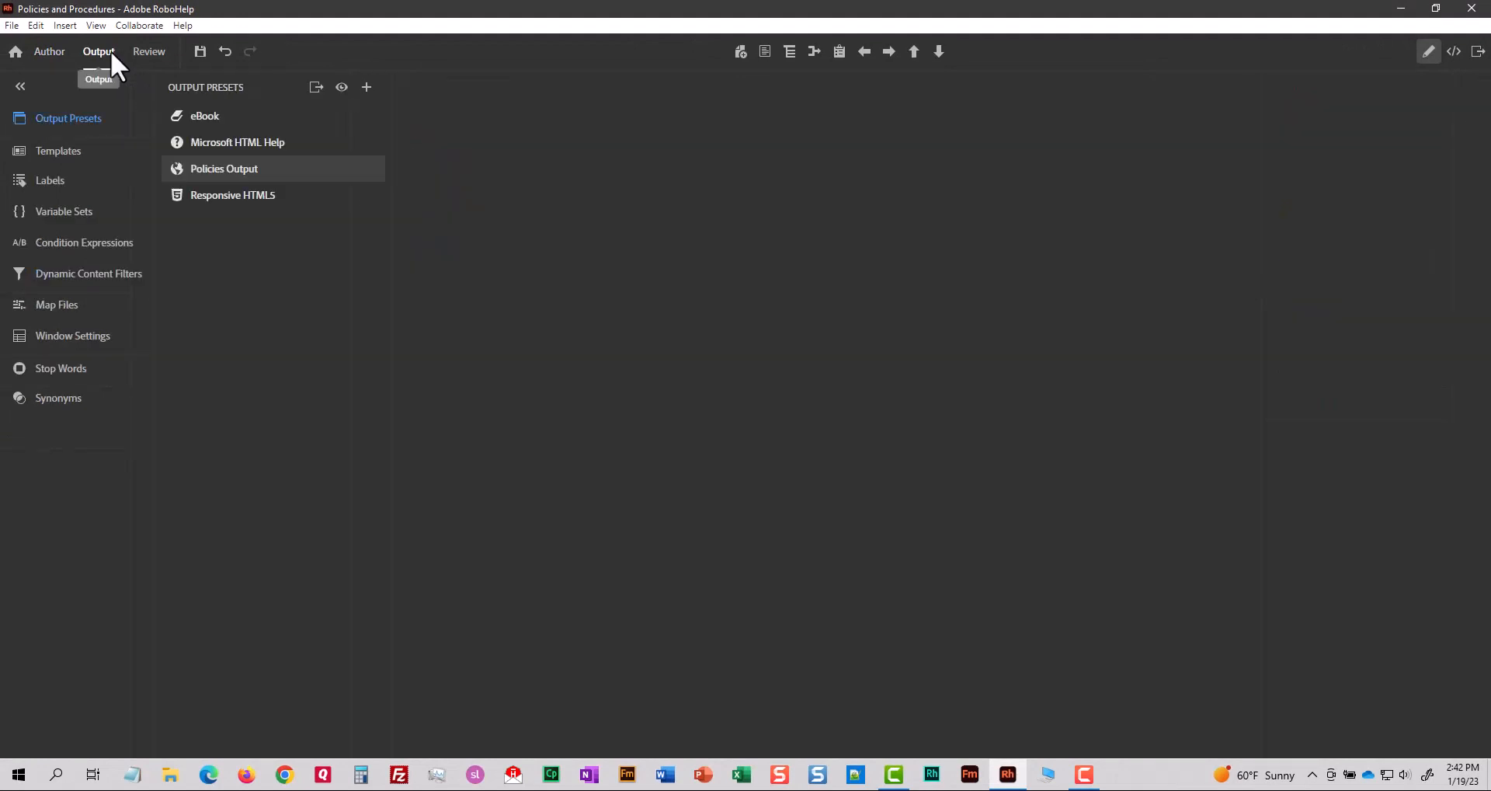
{"action": "right_click", "coordinate": [224, 169]}
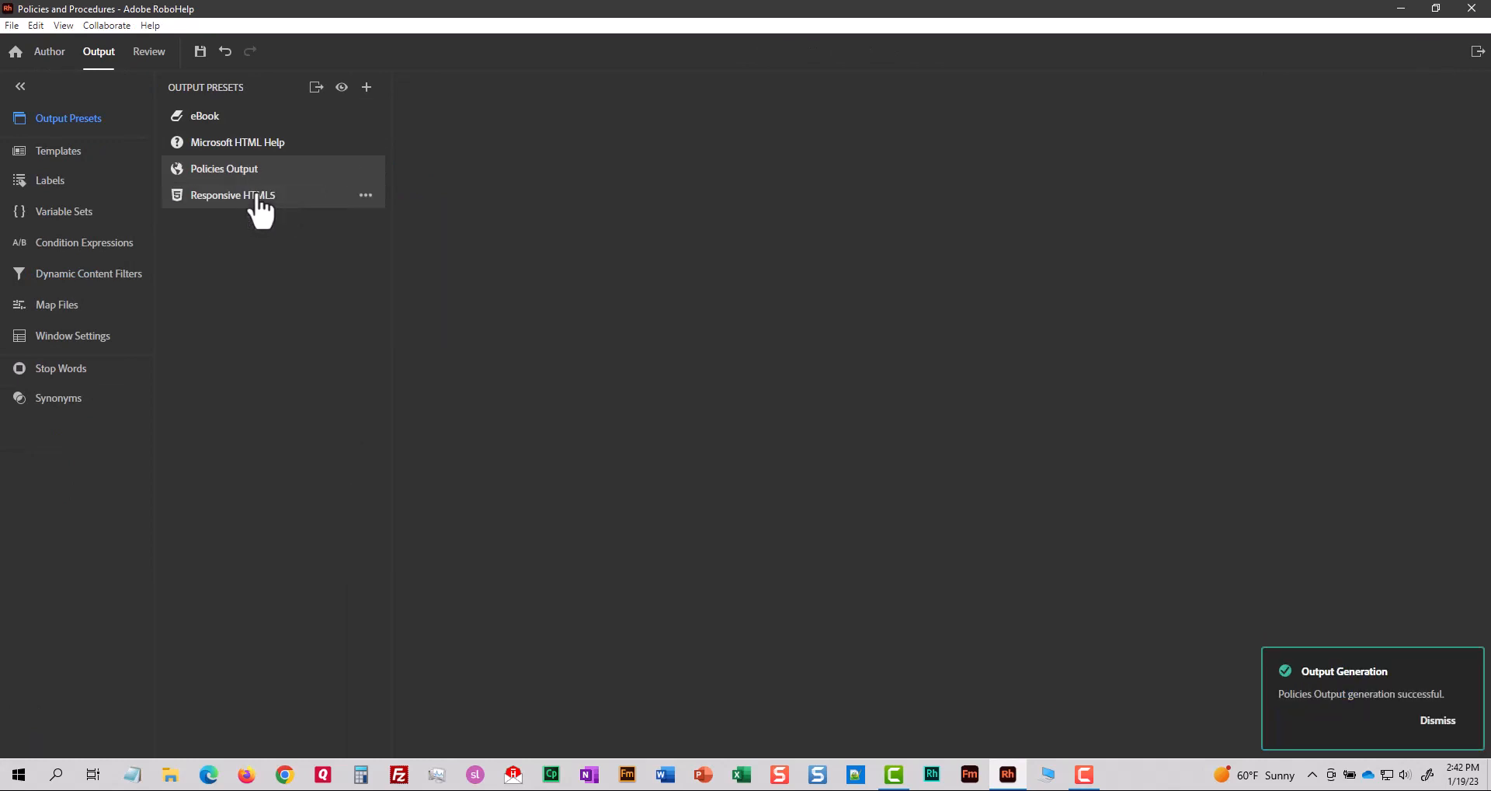
{"action": "right_click", "coordinate": [224, 169]}
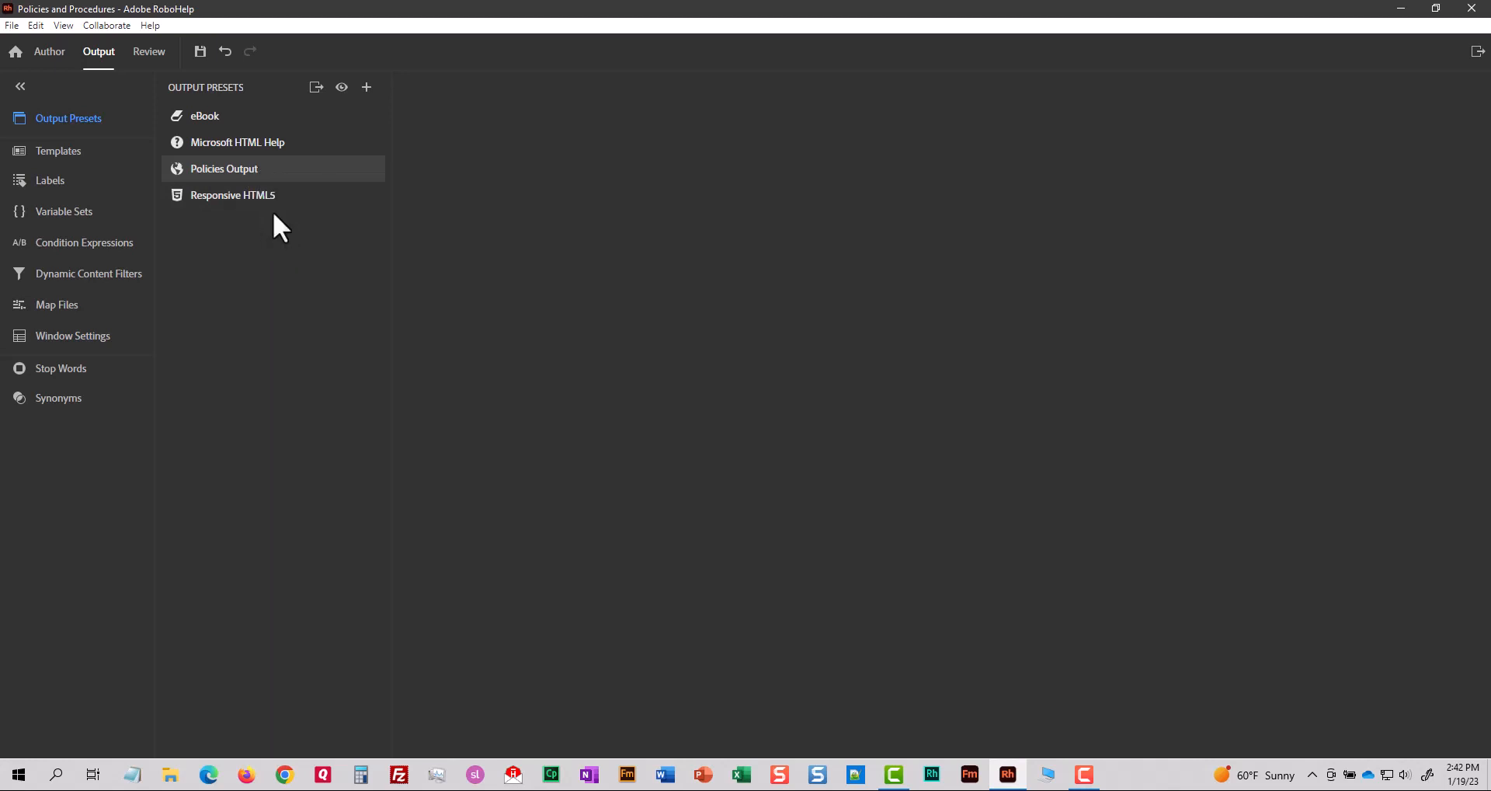
{"action": "left_click", "coordinate": [342, 86]}
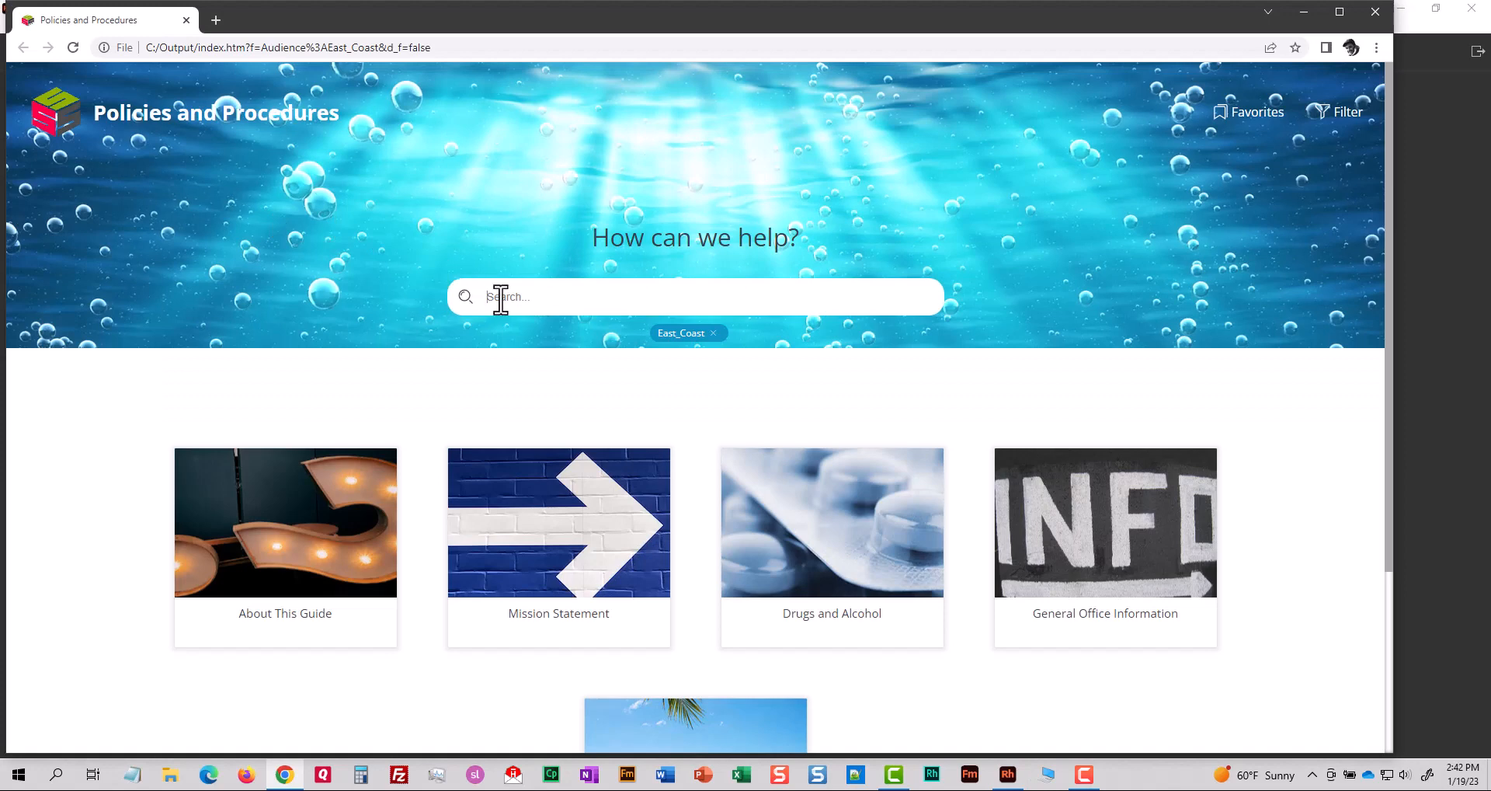
- Search 'Do I get administrative leave?' and scroll to the Leave answer card
{"action": "type", "text": "Do I get administrative leave?"}
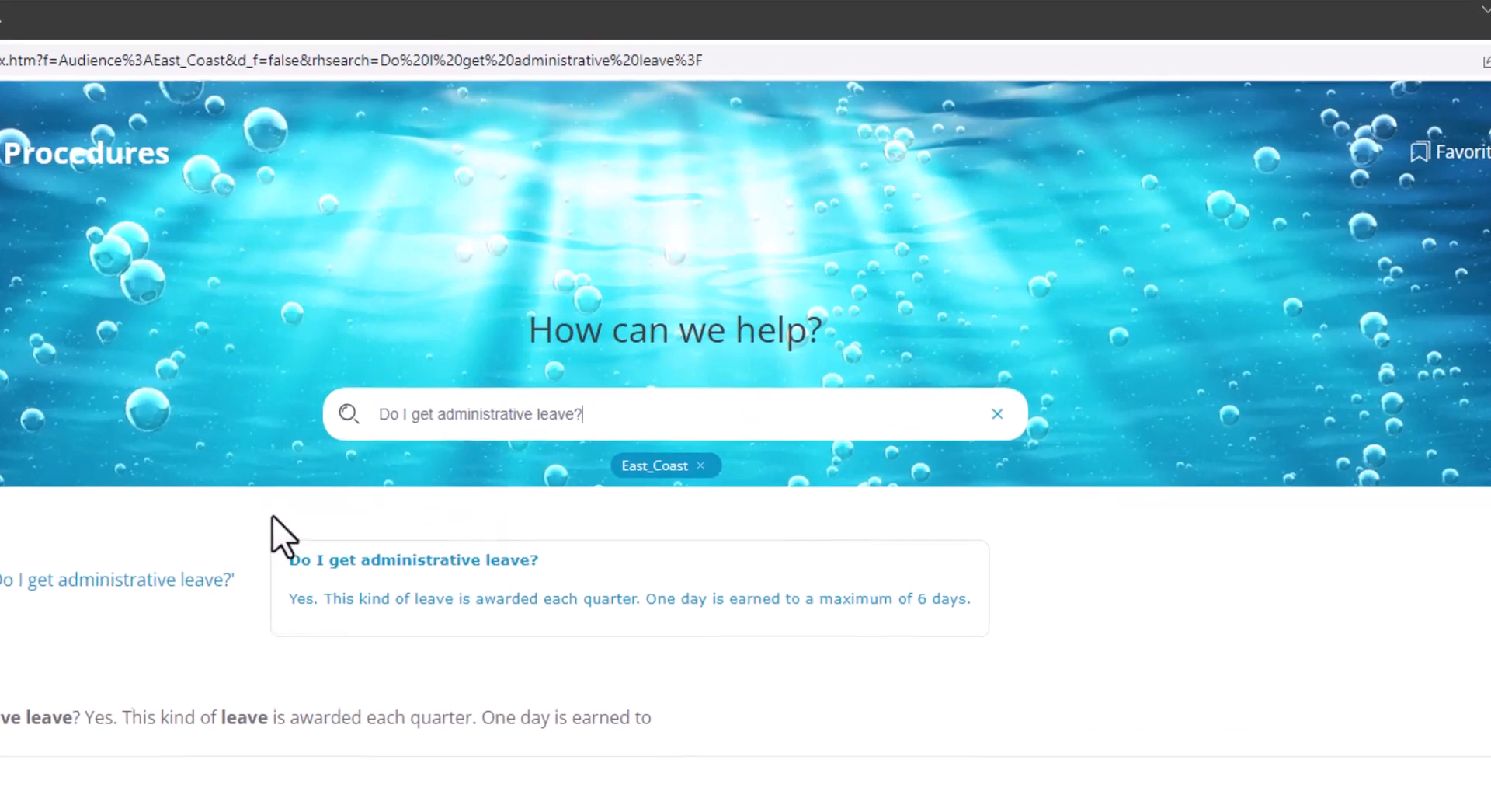
{"action": "scroll", "scroll_direction": "down", "scroll_amount": 3}
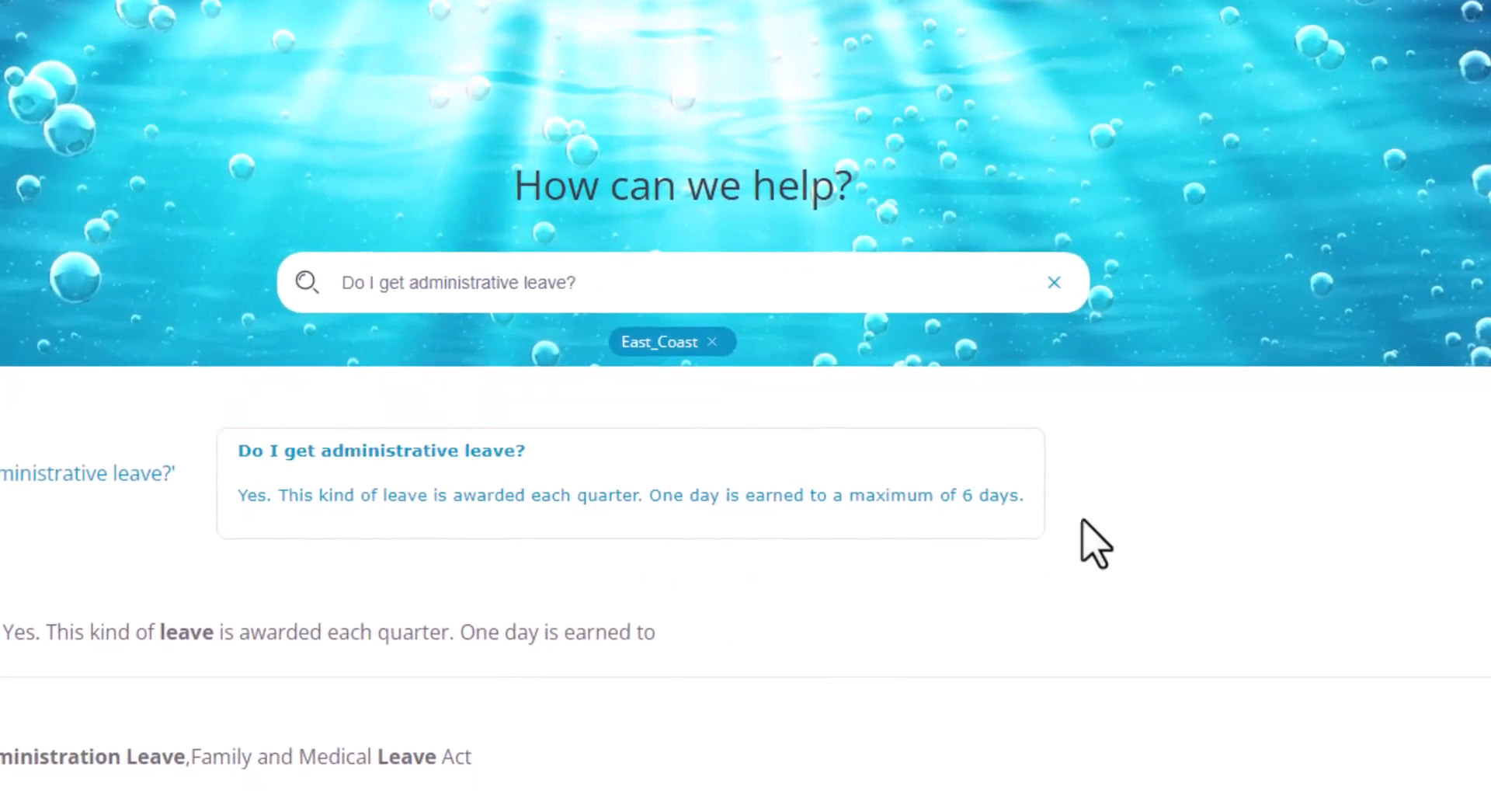
{"action": "mouse_move", "coordinate": [257, 419]}
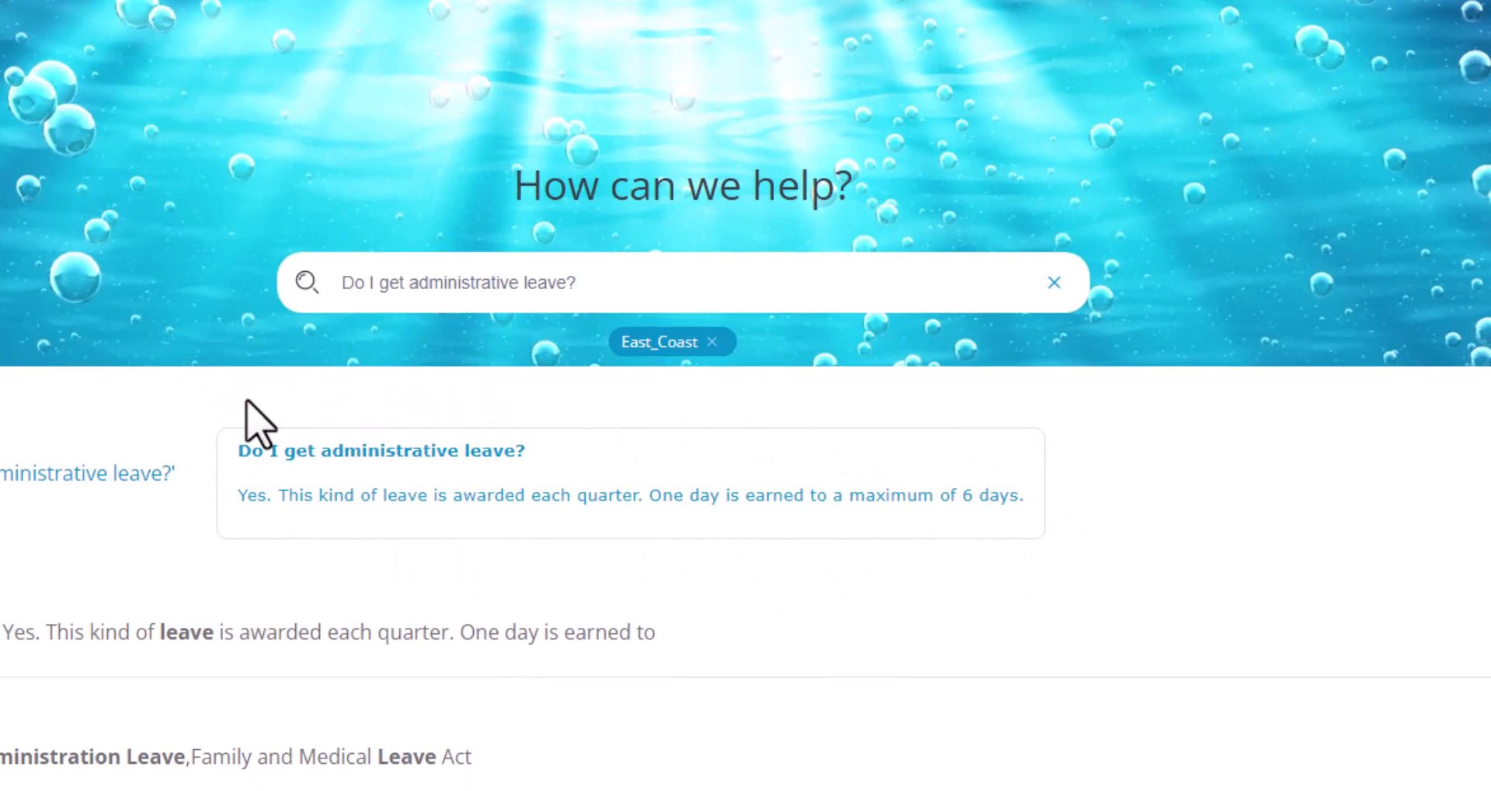
{"action": "mouse_move", "coordinate": [975, 613]}
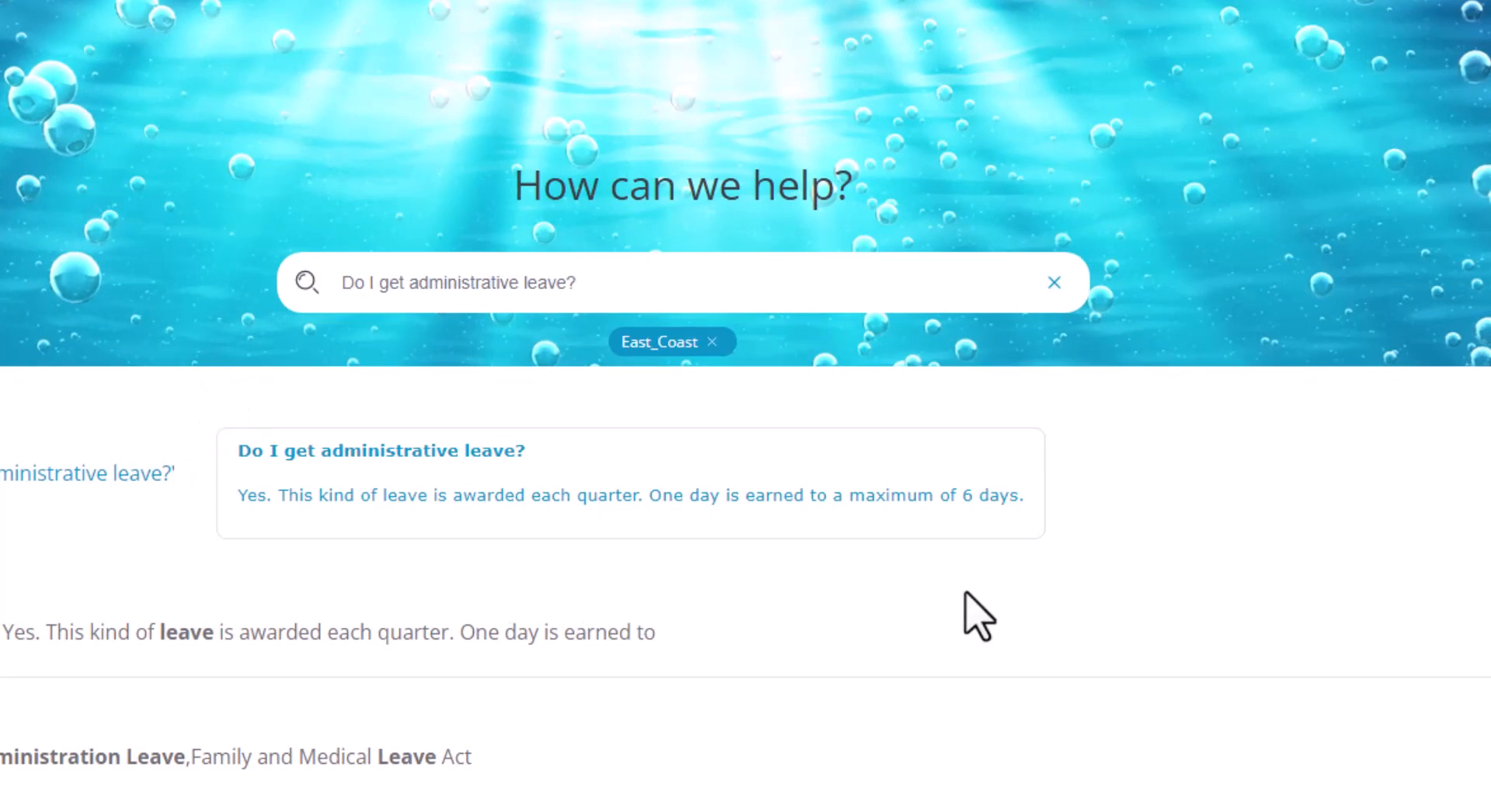
{"action": "mouse_move", "coordinate": [1151, 457]}
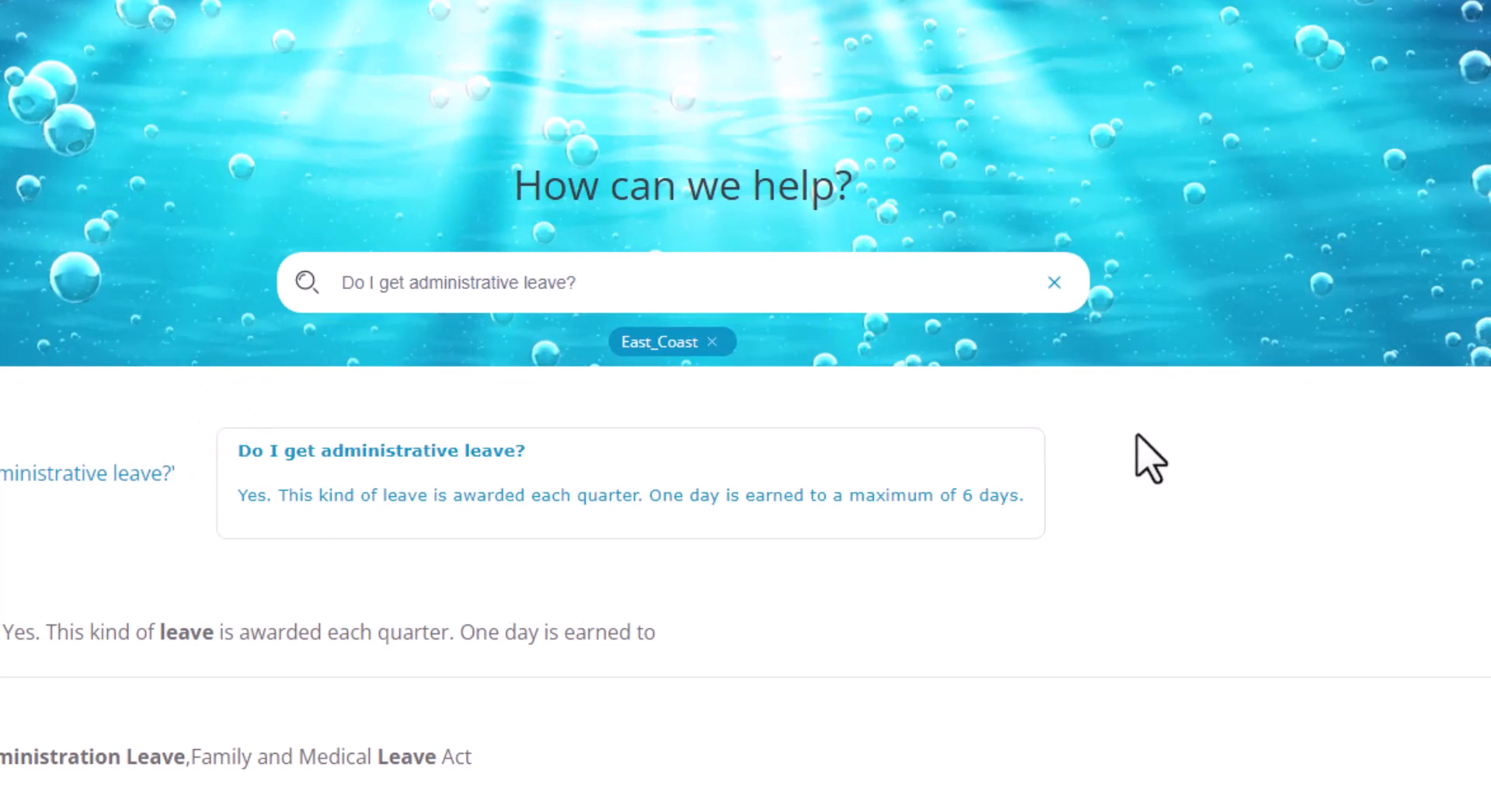